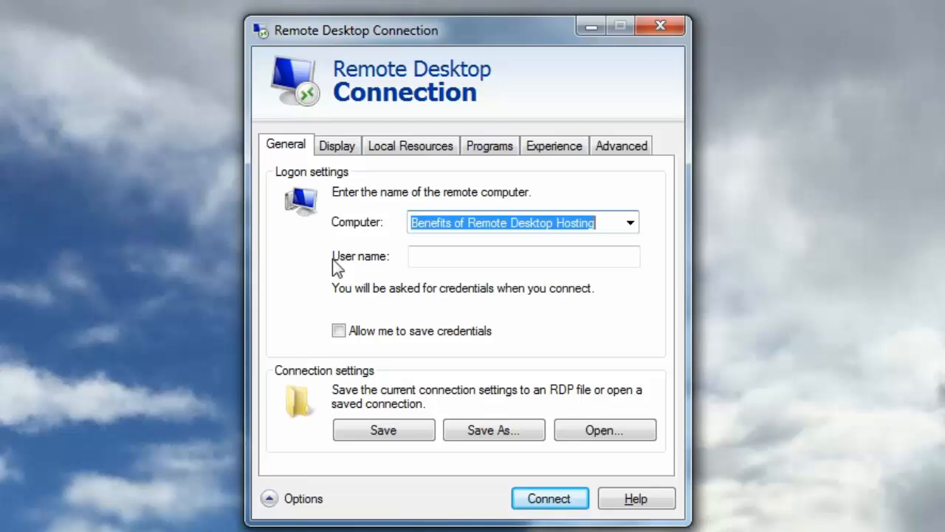
- Under Local Resources, share Printers and, via More devices, the Local Disk (C:) drive
left_click(410, 145)
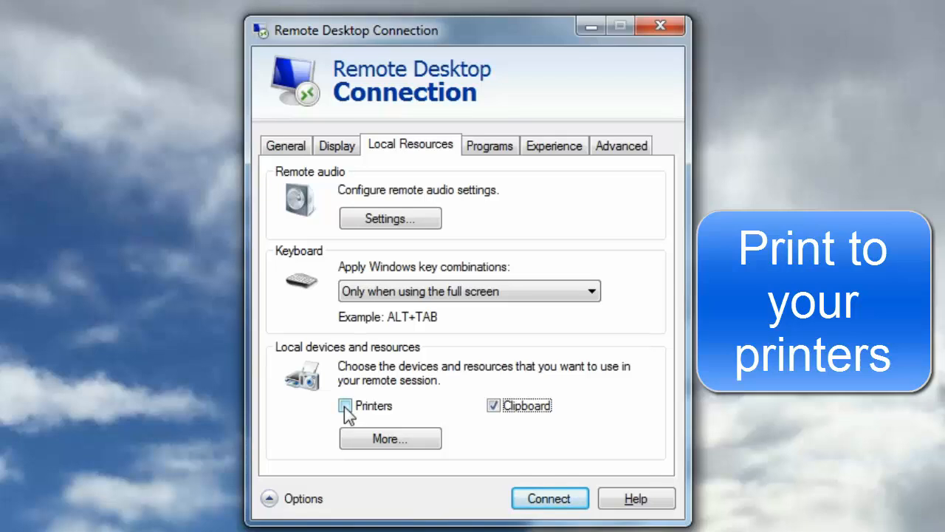
left_click(345, 406)
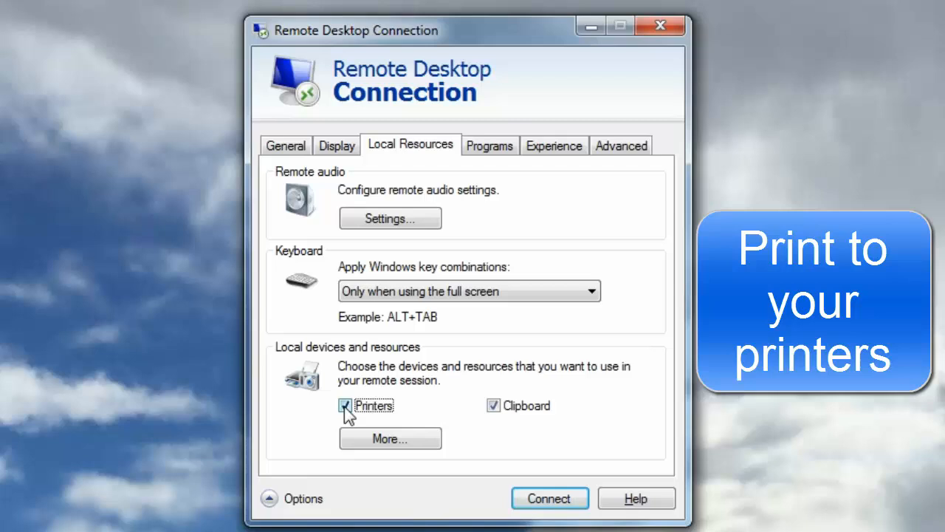
left_click(390, 438)
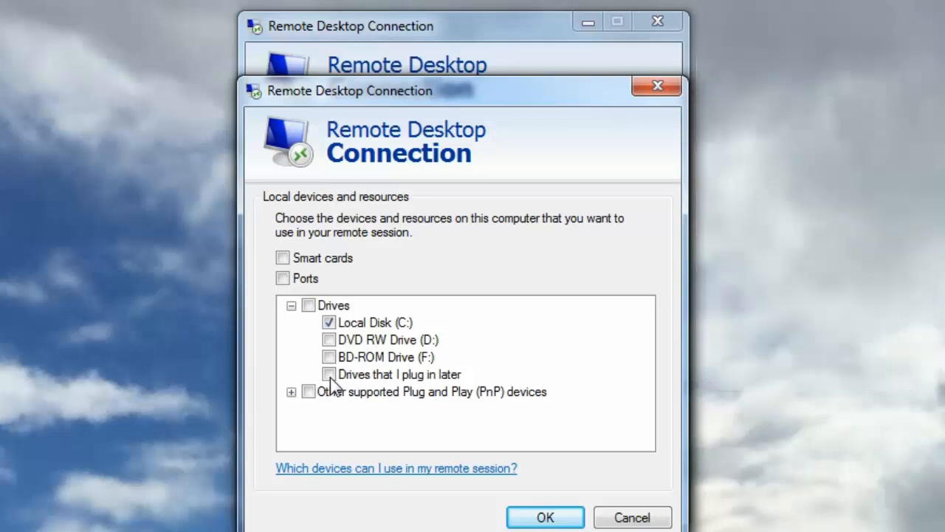
left_click(544, 517)
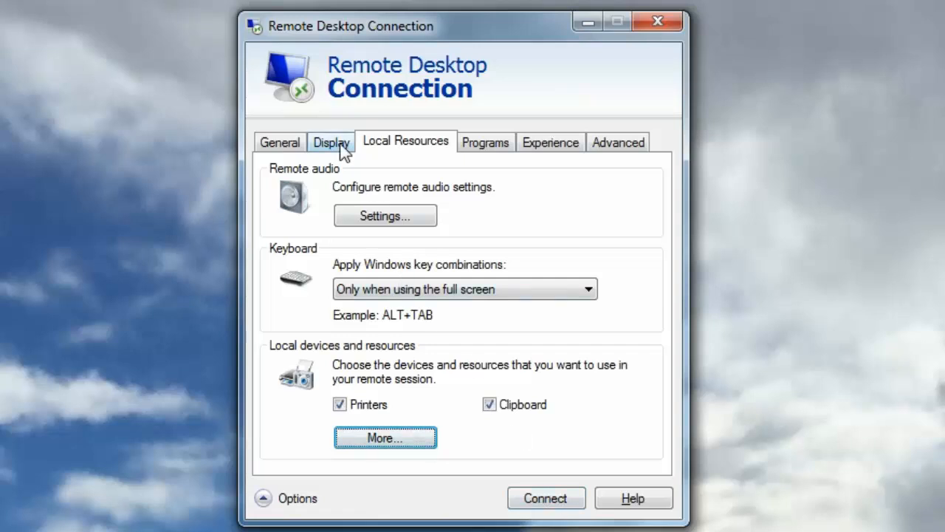
- Connect to the remote server
left_click(331, 141)
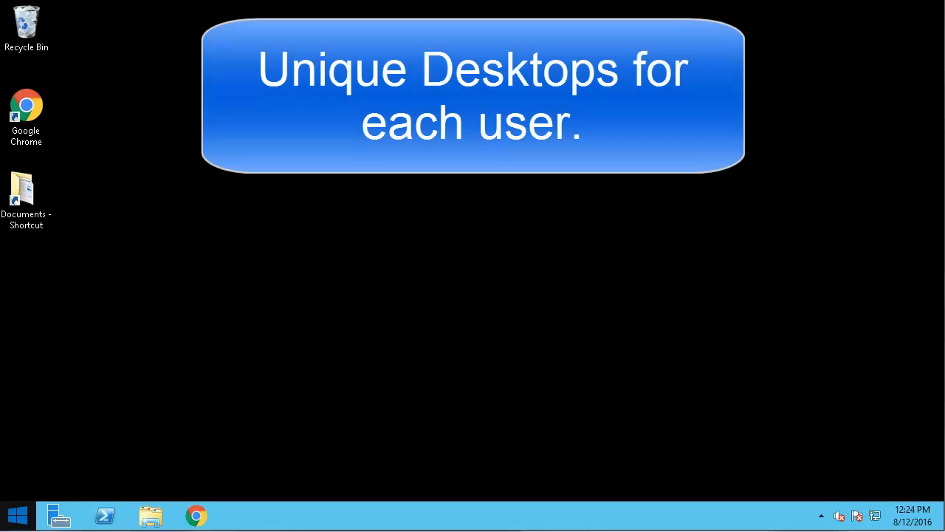
- Search the Start screen for 'comput' to launch Computer Management
left_click(16, 515)
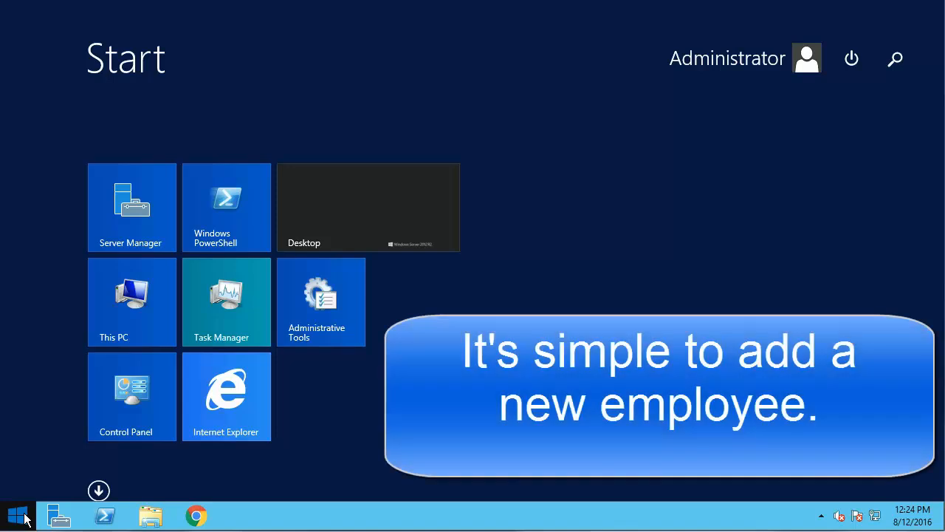
type("comput")
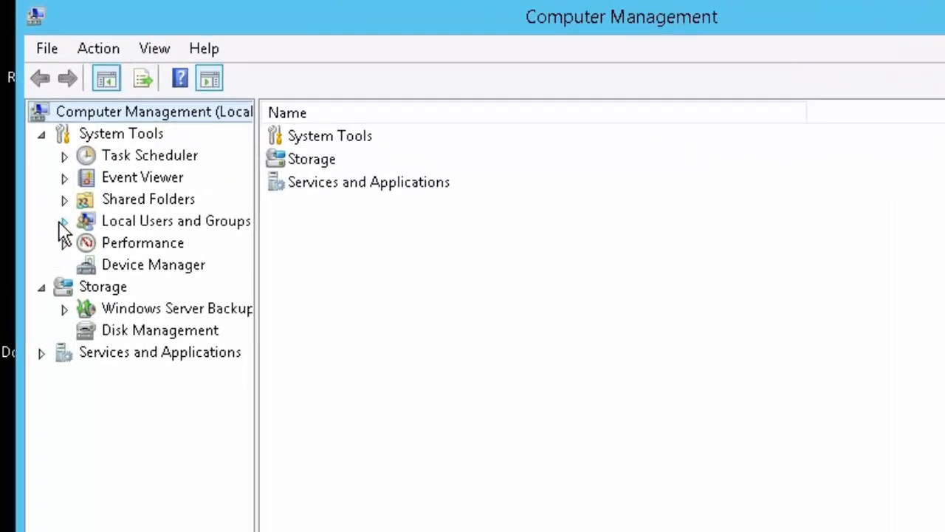
- Create local user JJones (John Jones, 'John's user account') in Local Users and Groups
left_click(63, 221)
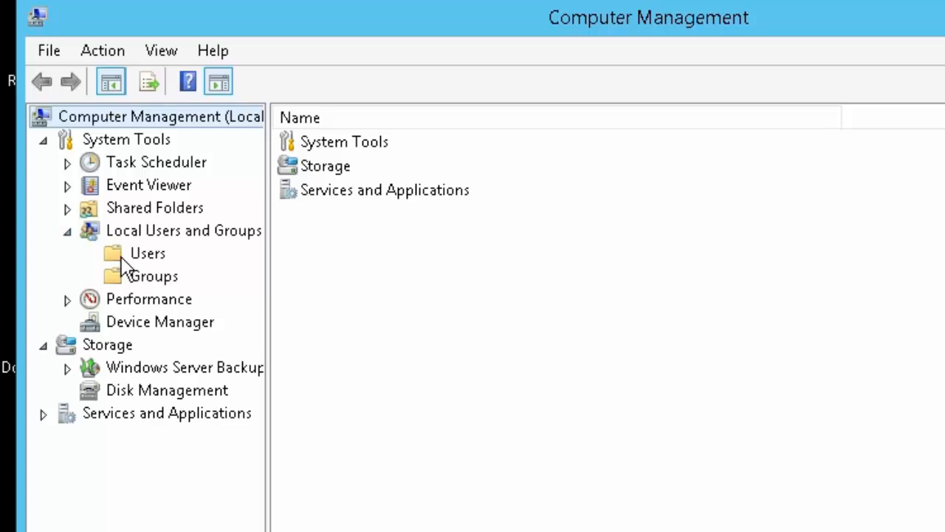
right_click(147, 253)
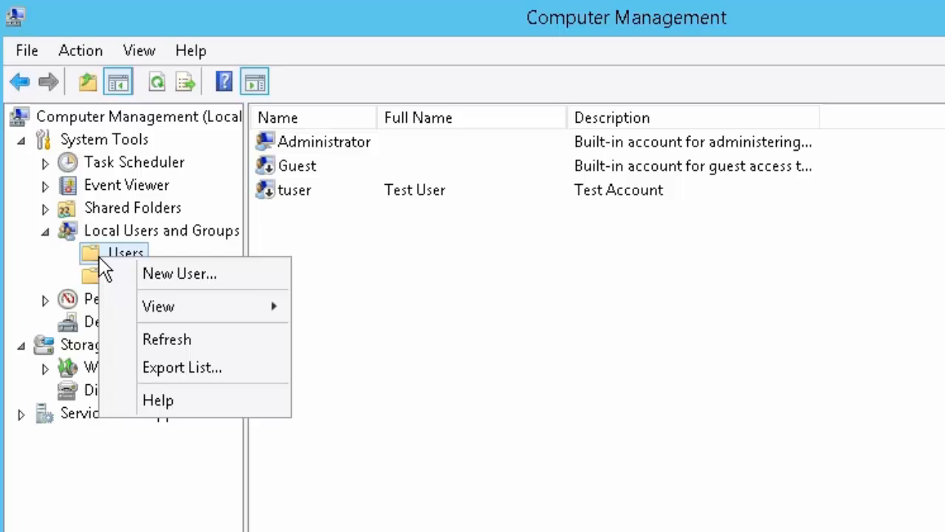
left_click(180, 274)
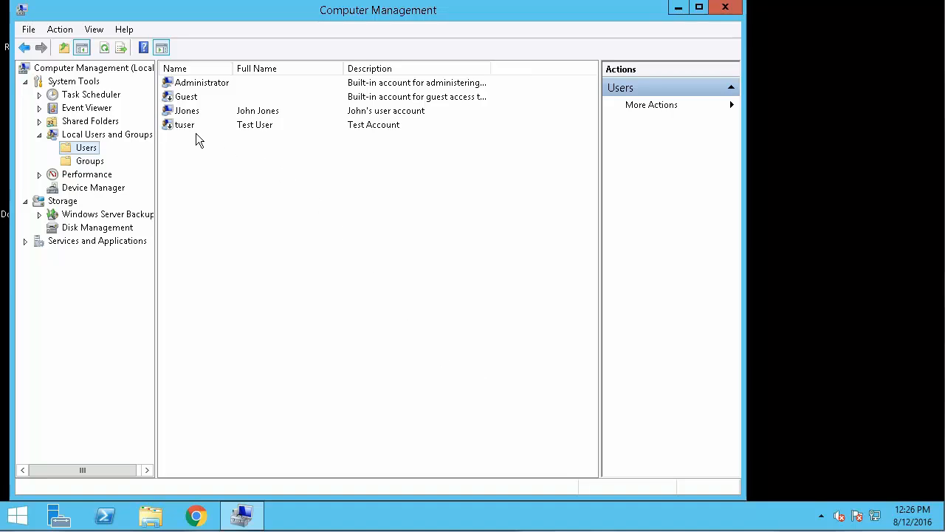
- Add JJones to the Remote Desktop Users group from its Member Of properties
right_click(186, 110)
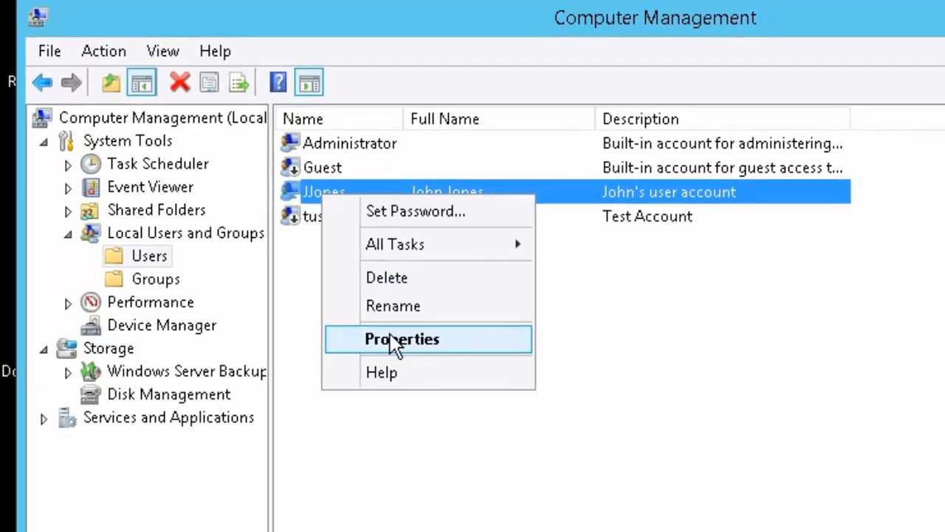
left_click(402, 338)
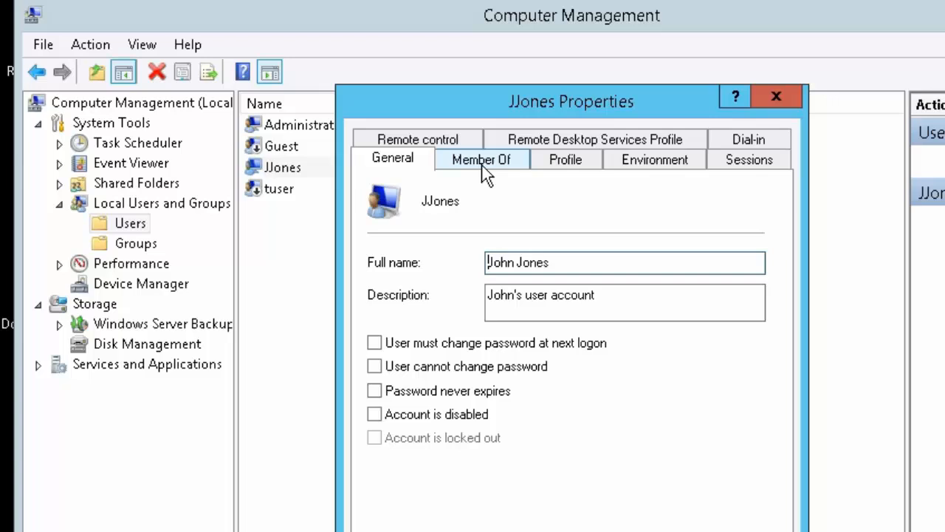
left_click(378, 502)
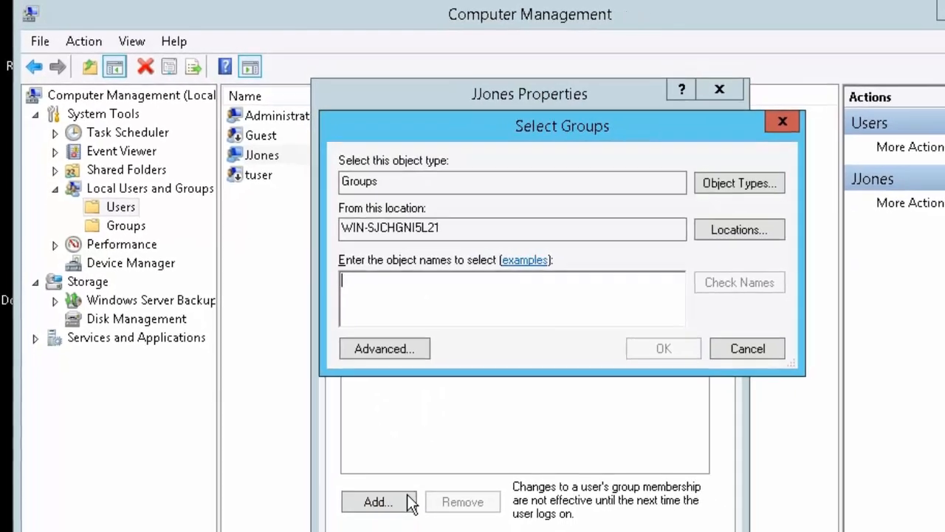
left_click(383, 349)
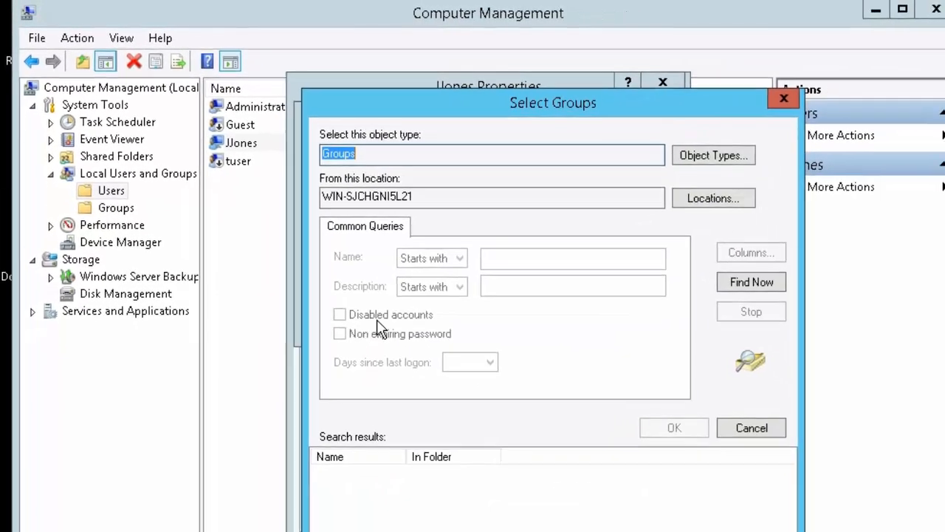
left_click(751, 282)
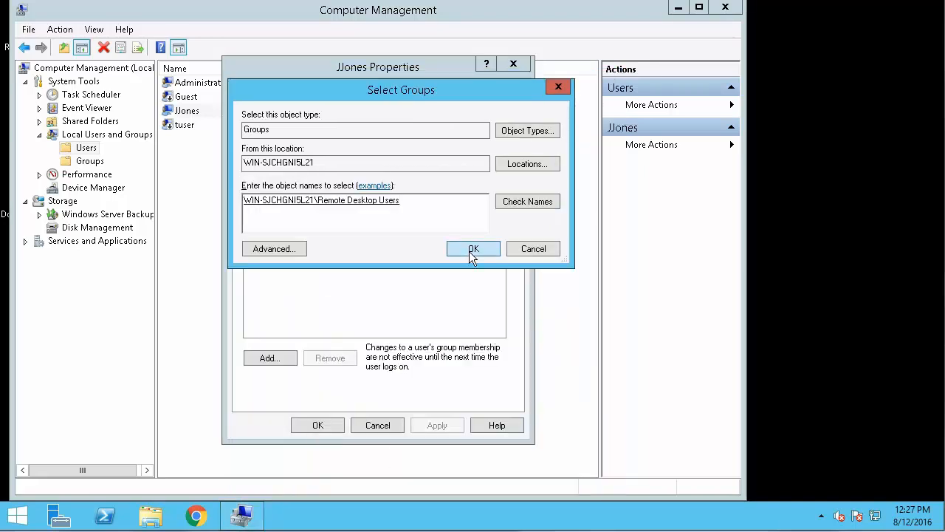
left_click(472, 248)
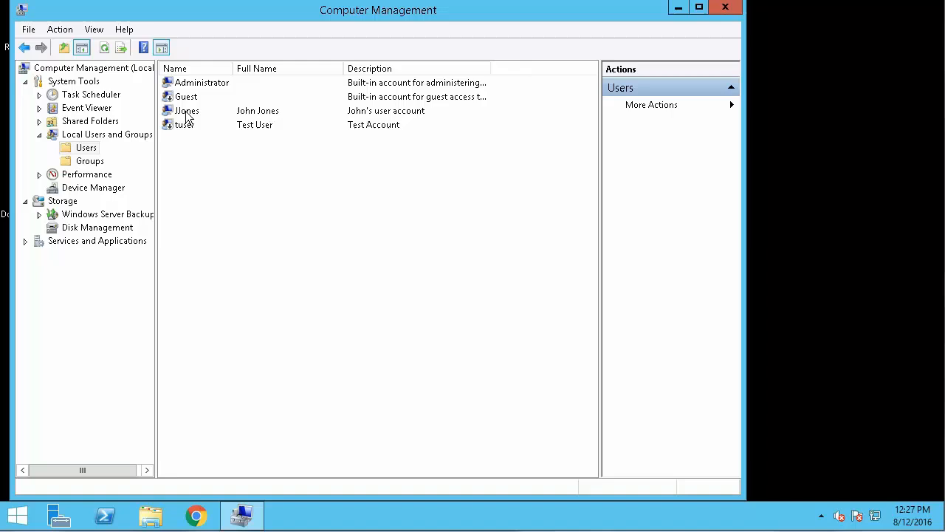
left_click(186, 110)
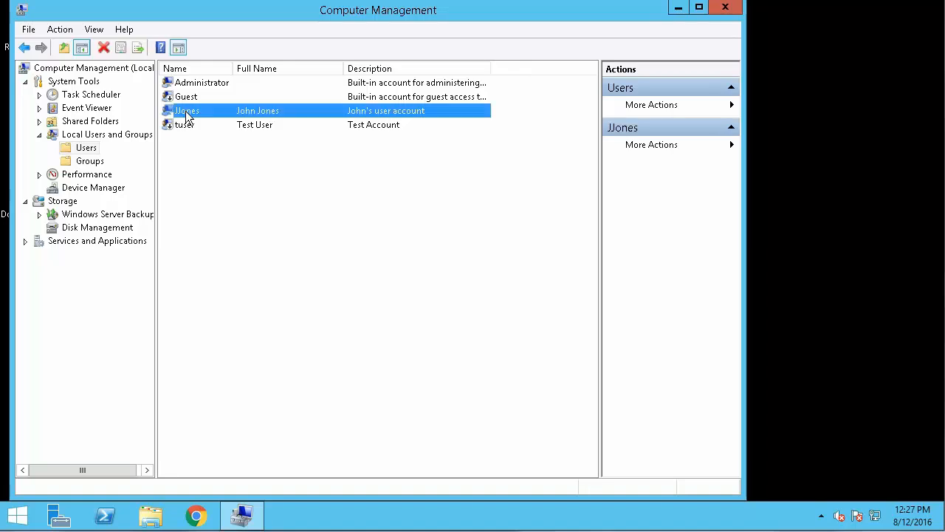
double_click(187, 110)
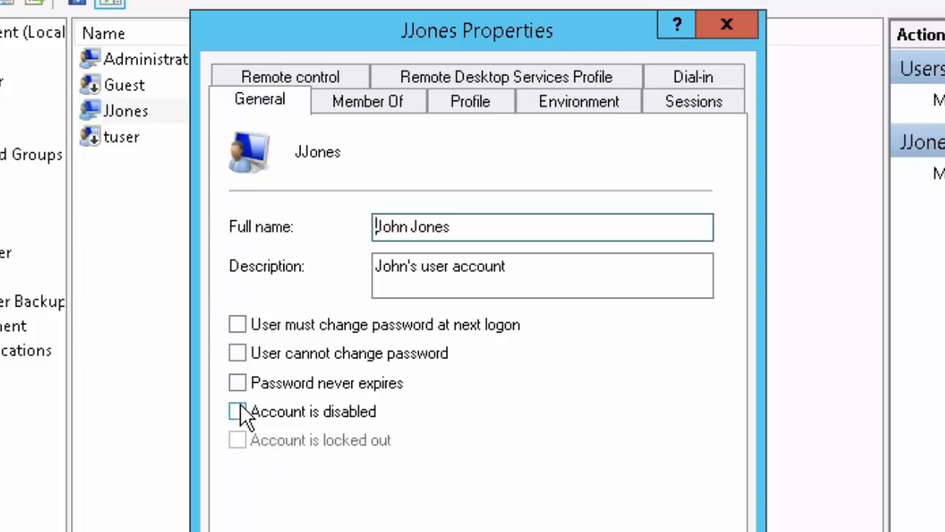
left_click(725, 23)
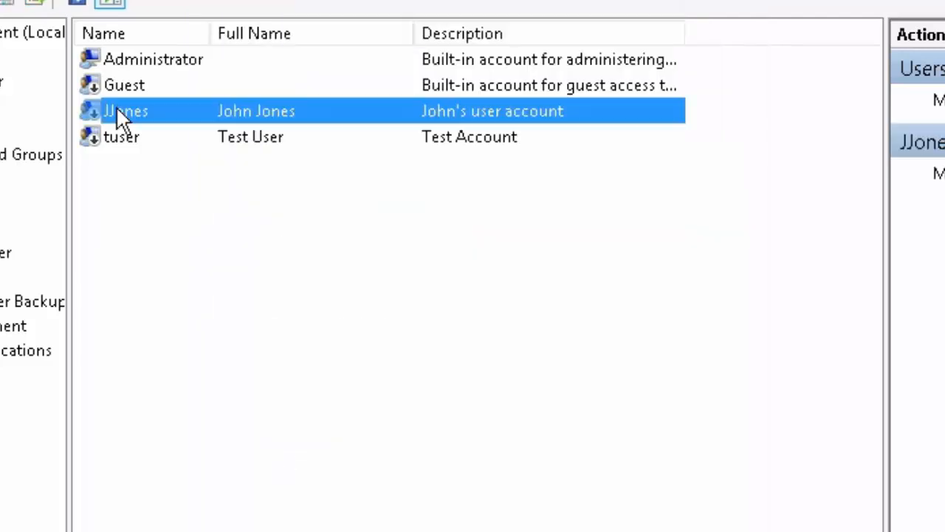
double_click(126, 111)
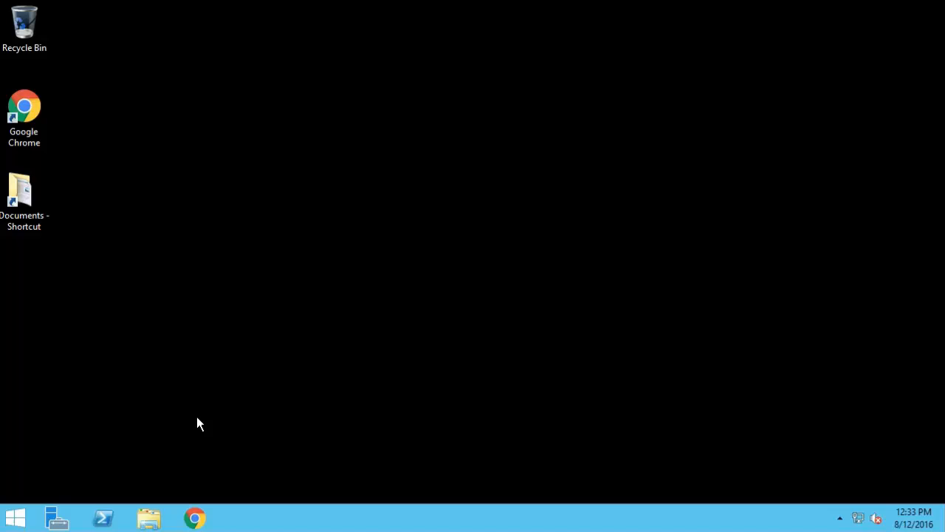
- Install Access 2013 from drive D with defaults using Control Panel's Remote Desktop install option
left_click(15, 517)
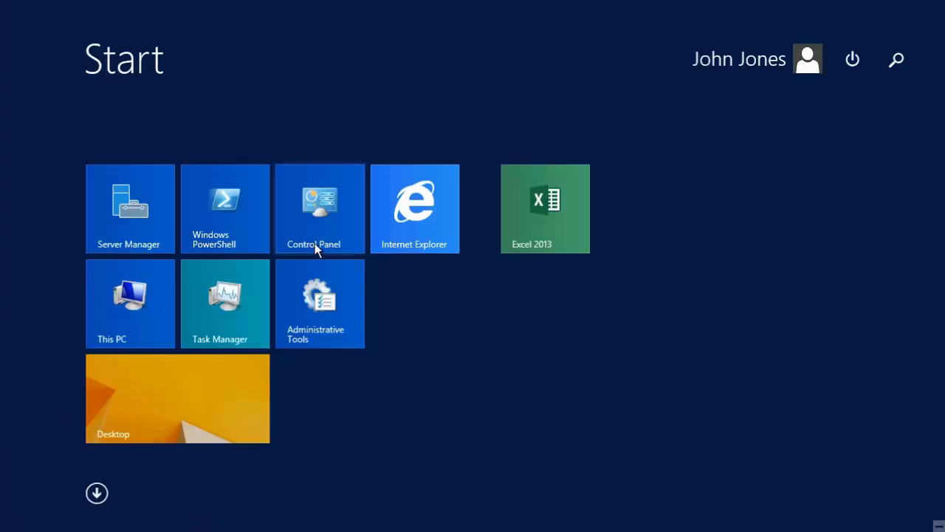
left_click(320, 208)
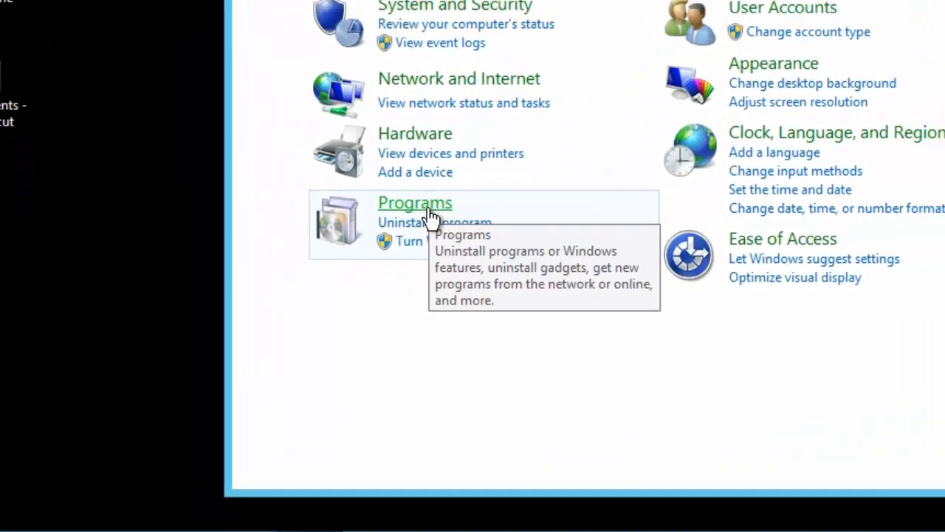
left_click(415, 202)
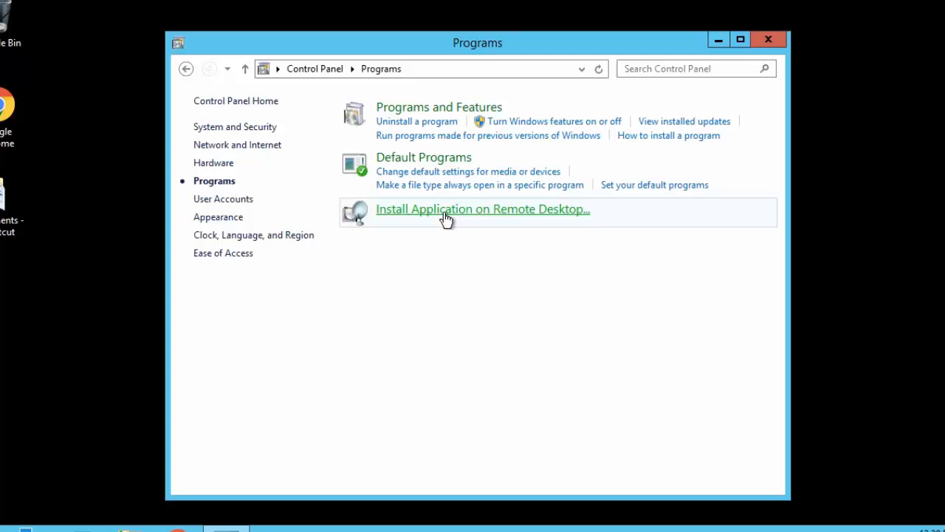
left_click(482, 209)
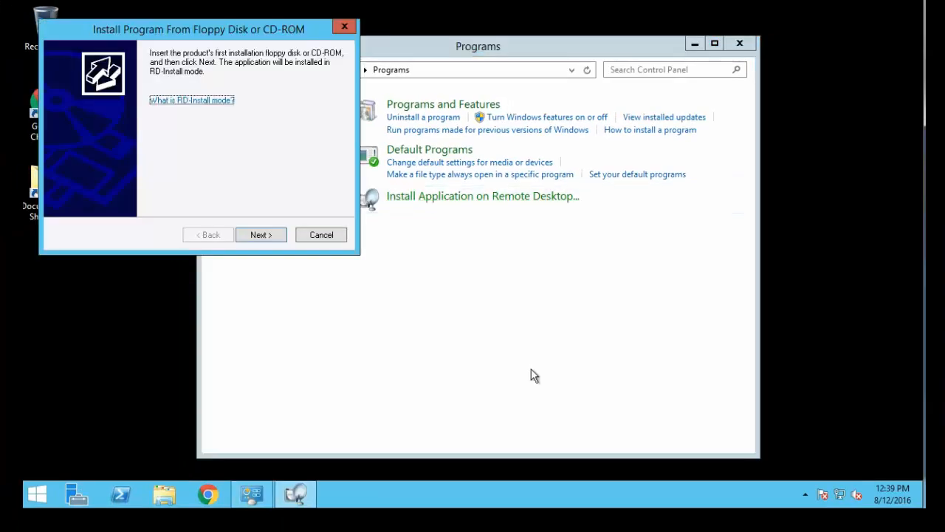
left_click(260, 235)
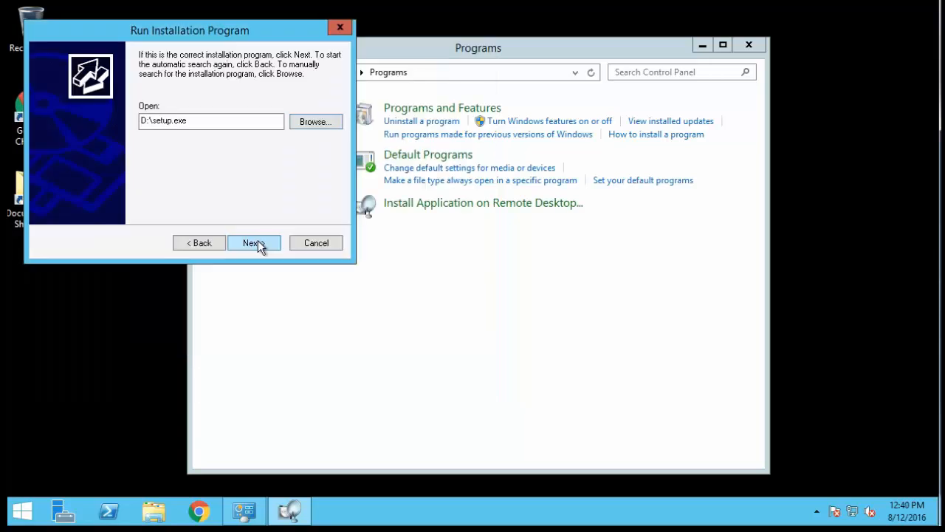
left_click(253, 243)
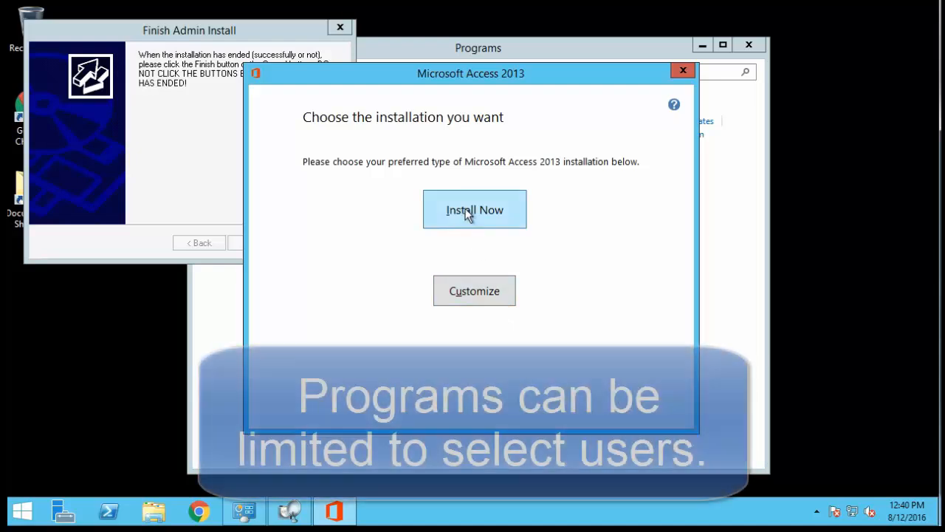
left_click(474, 208)
type("access")
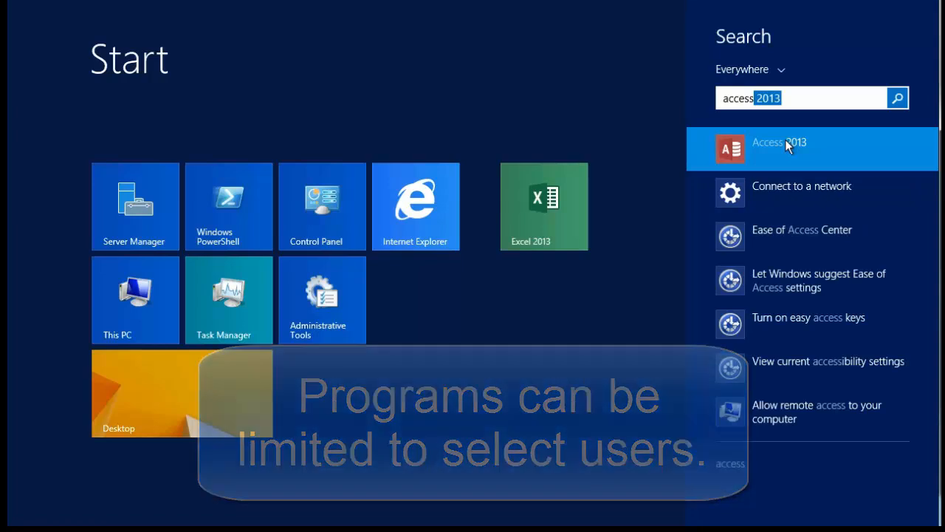
right_click(779, 148)
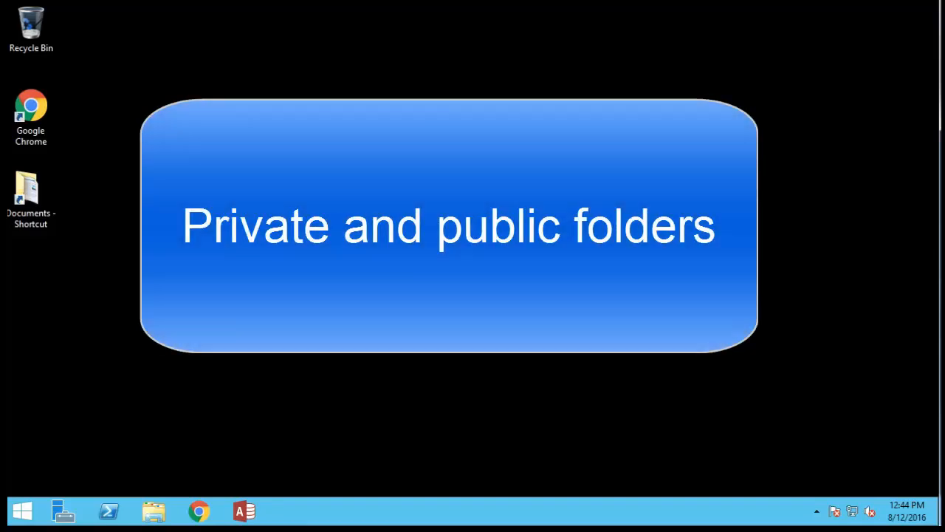
mouse_move(153, 511)
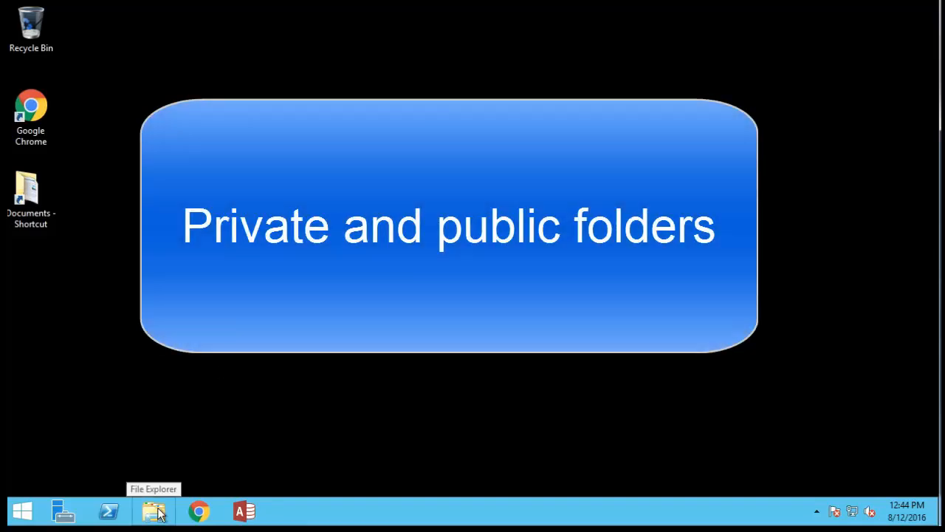
- Browse File Explorer down to Local Disk (C:) > Users > Public and bring up its actions
left_click(153, 510)
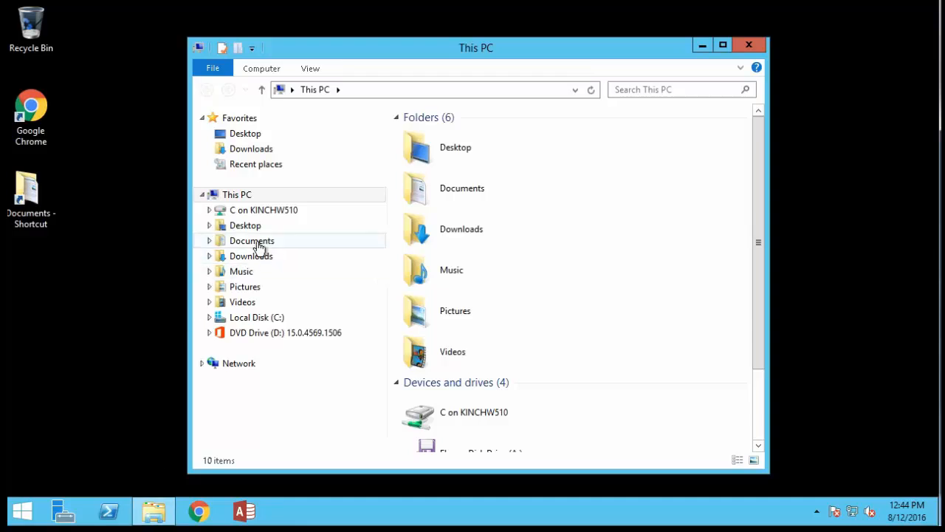
double_click(252, 240)
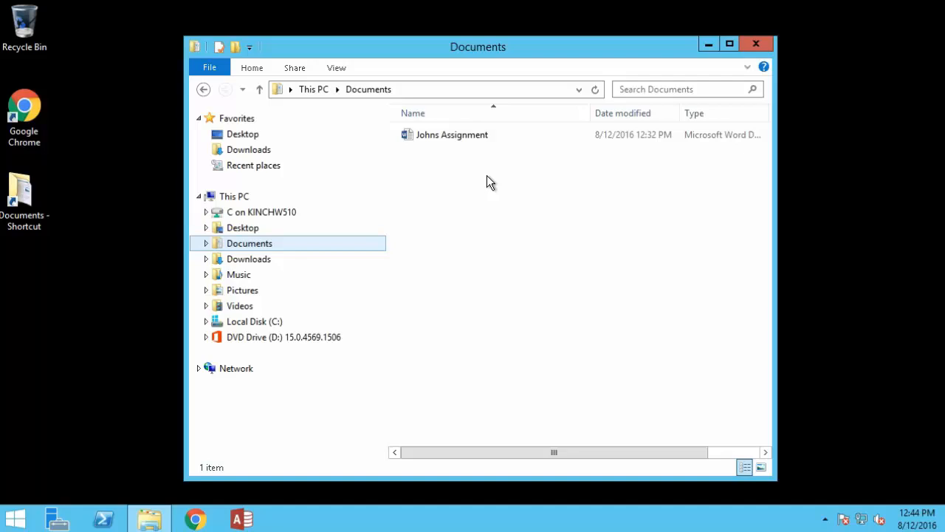
mouse_move(478, 241)
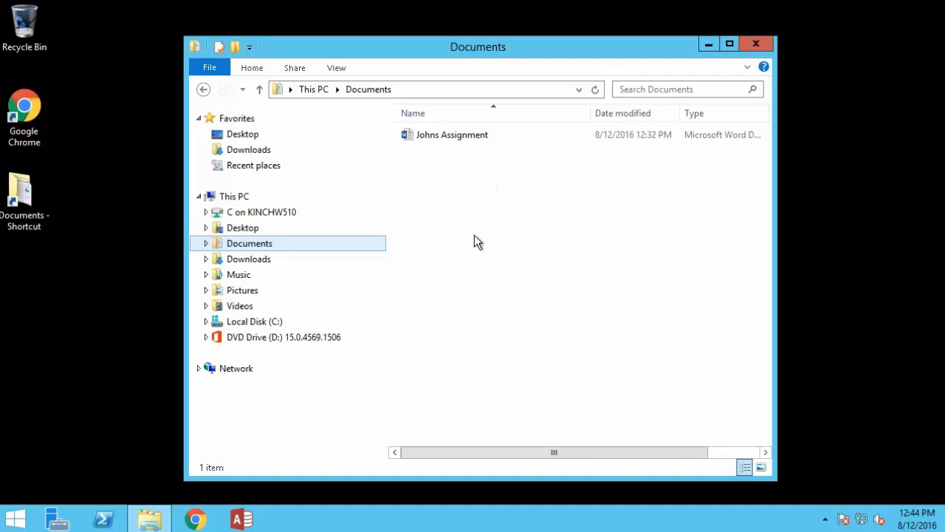
left_click(206, 321)
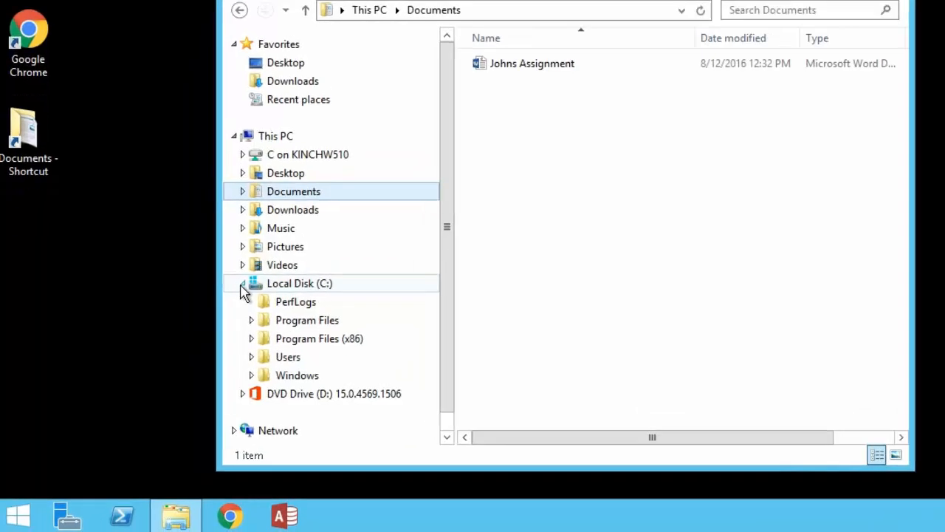
left_click(251, 356)
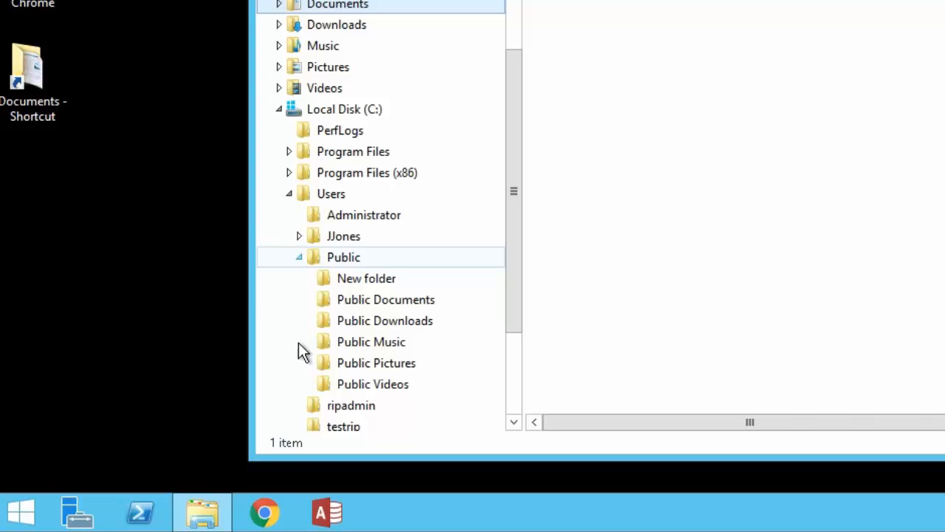
right_click(424, 166)
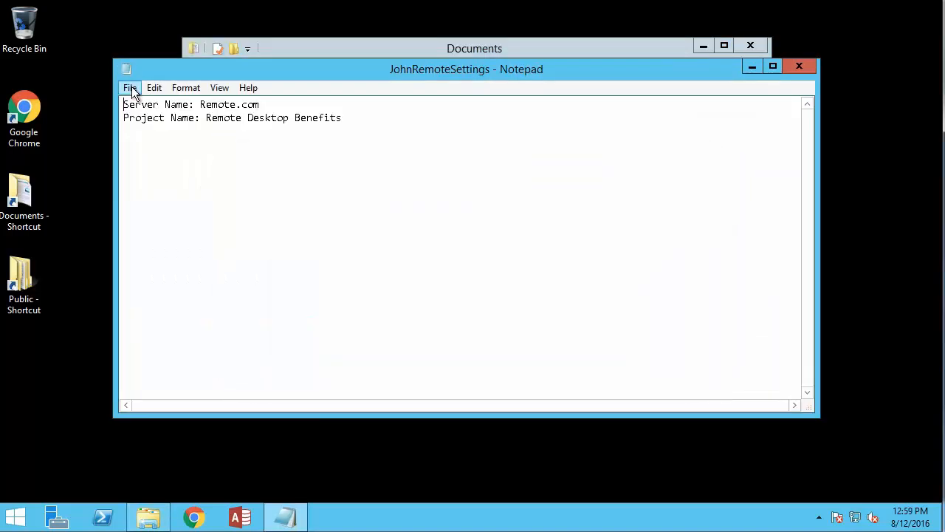
- Print the JohnRemoteSettings notes from Notepad's File menu
left_click(130, 87)
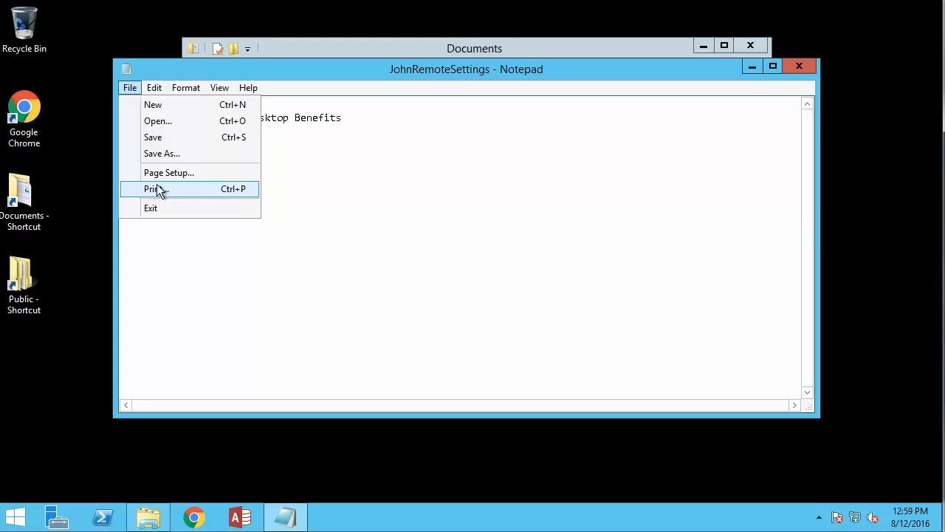
left_click(155, 189)
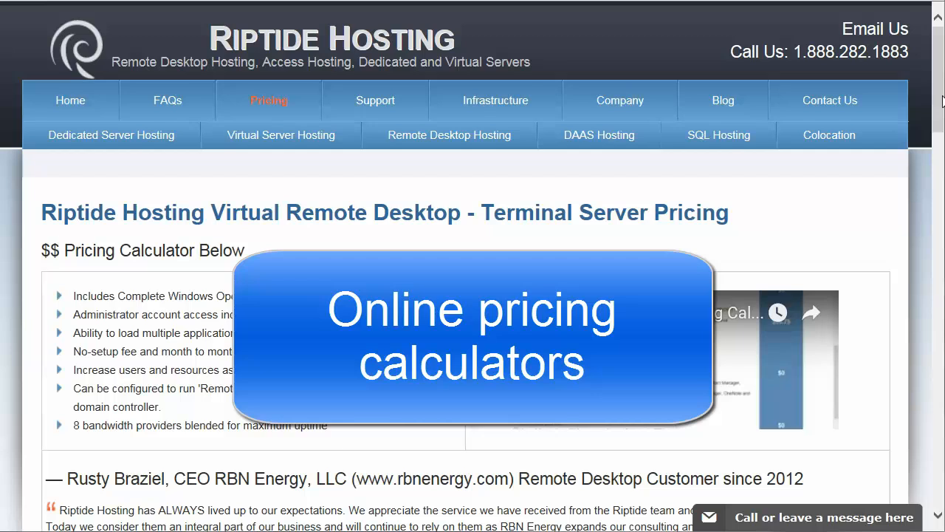
- Price a 4-CPU, 4GB RAM, 75 GB server at $252.50, then return storage to 30 GB
scroll("down", 3)
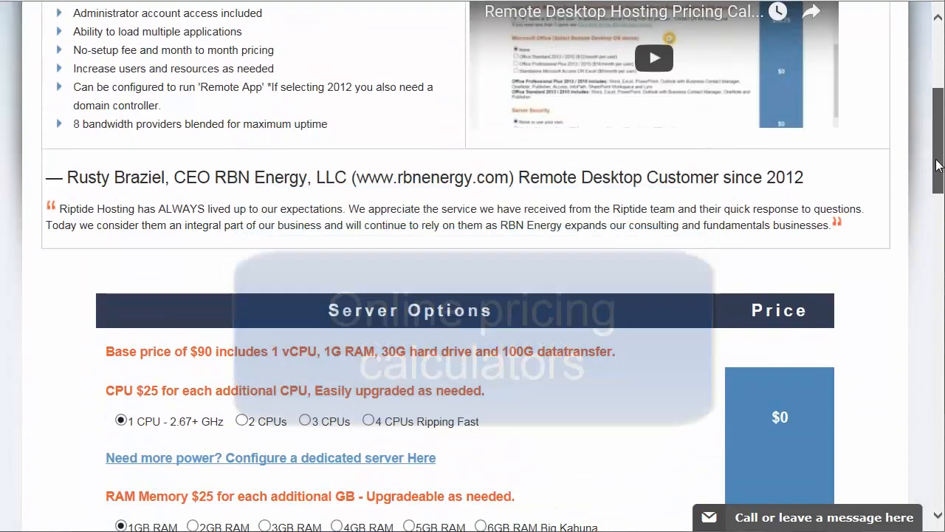
scroll("down", 3)
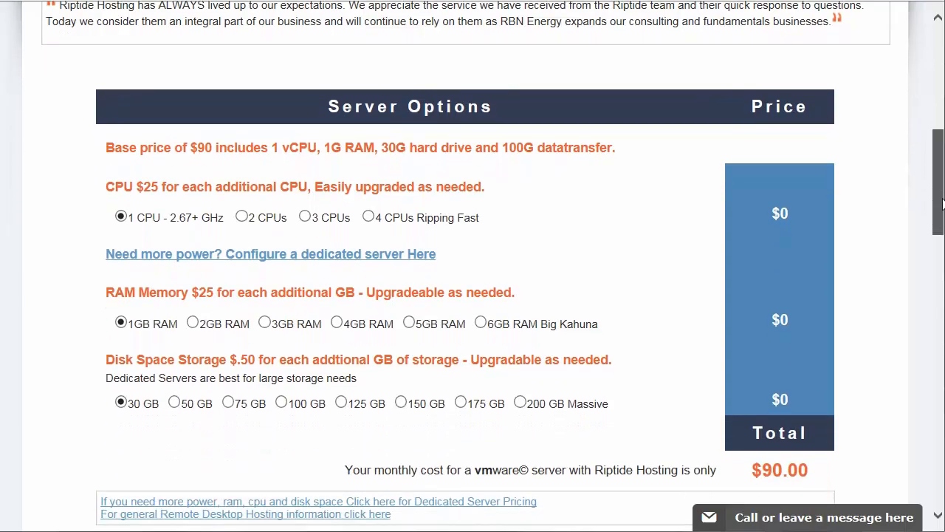
scroll("down", 3)
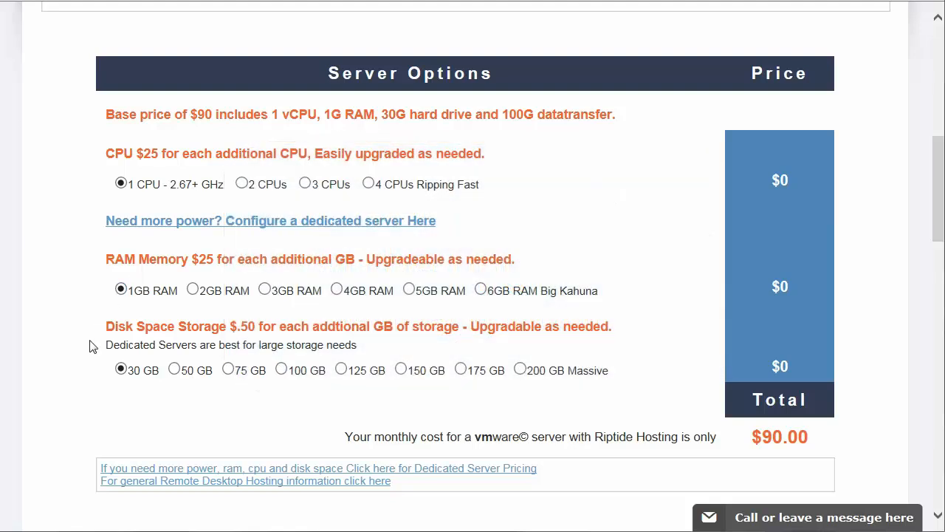
mouse_move(362, 190)
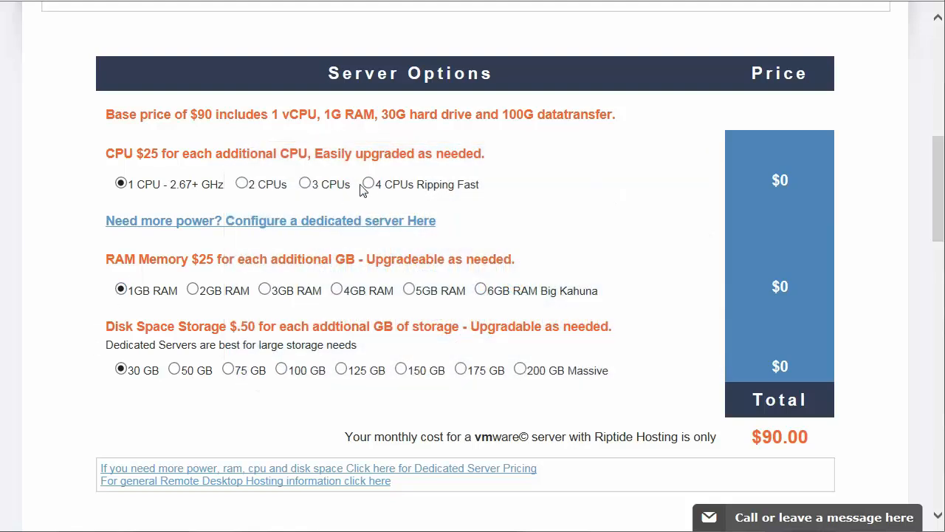
left_click(367, 184)
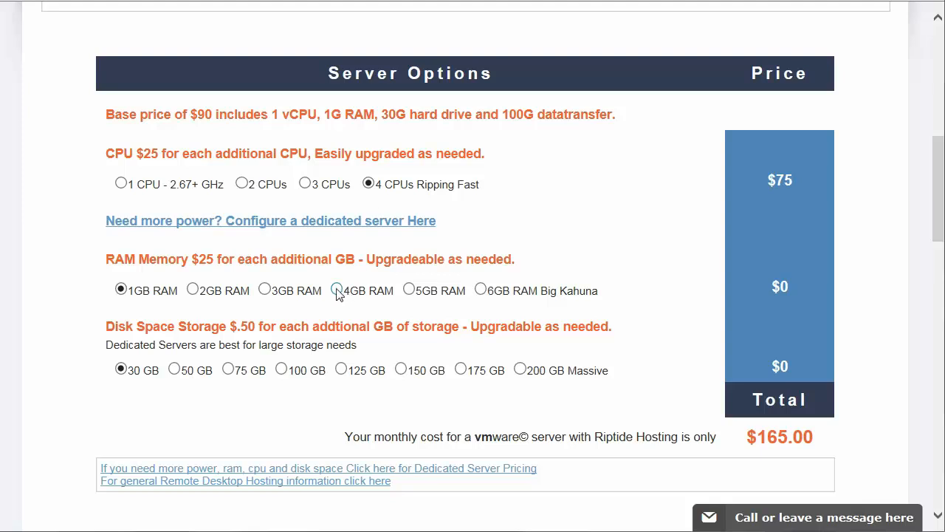
left_click(228, 370)
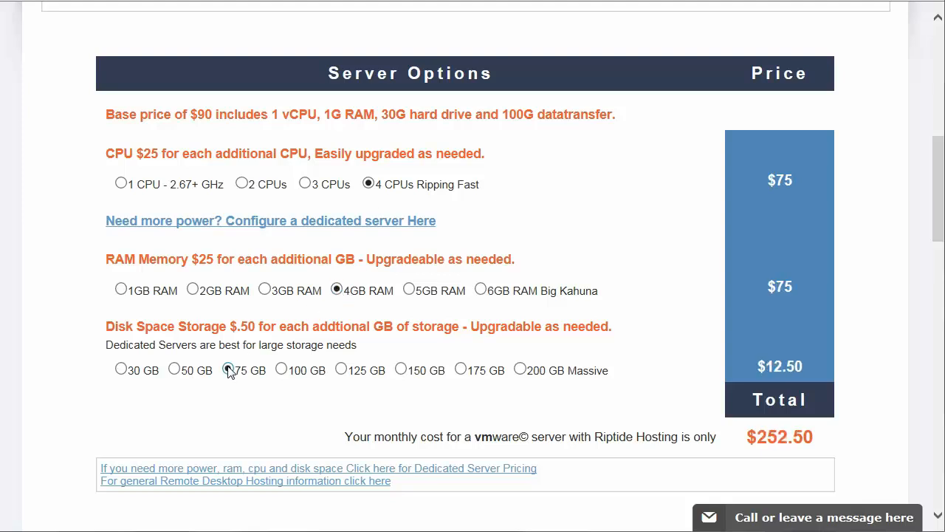
left_click(228, 370)
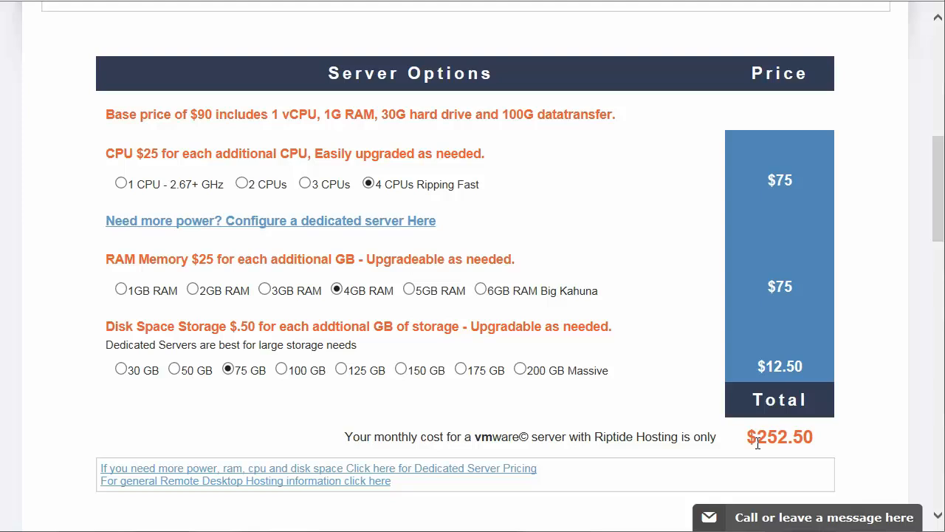
mouse_move(834, 399)
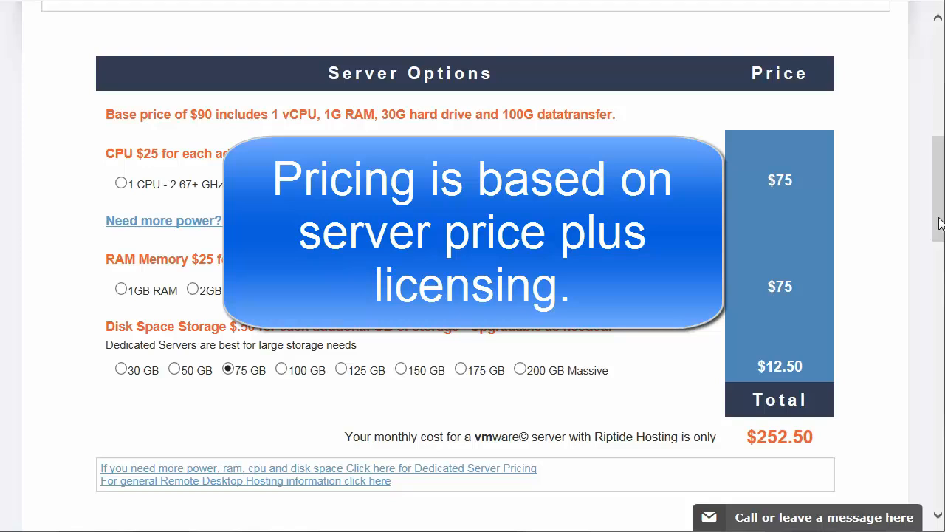
mouse_move(936, 223)
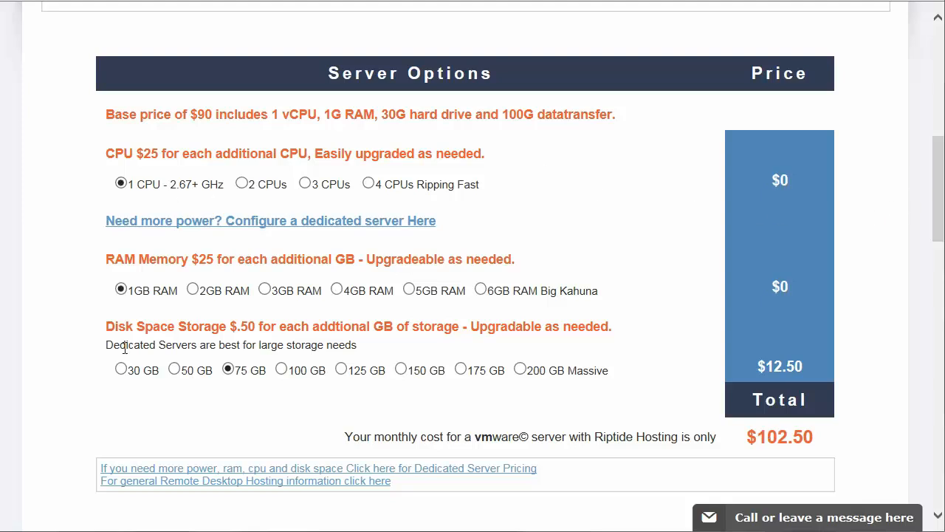
left_click(121, 370)
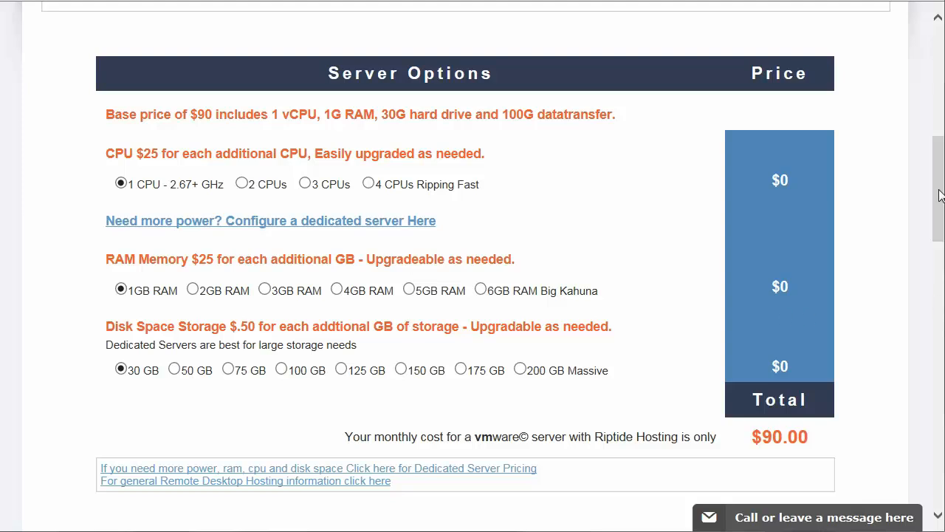
- Select Remote Desktop Server Windows 2012 R2 in Software Options with a user count of 2
scroll("down", 3)
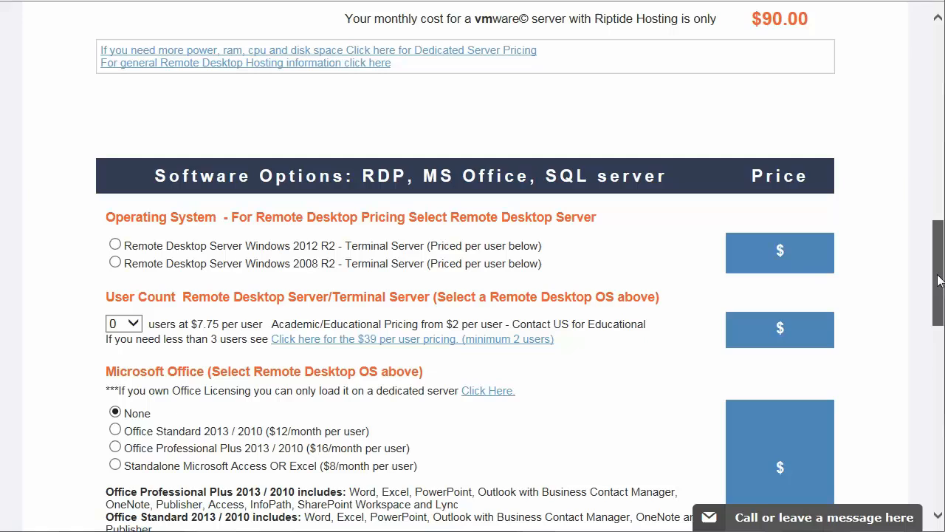
scroll("down", 3)
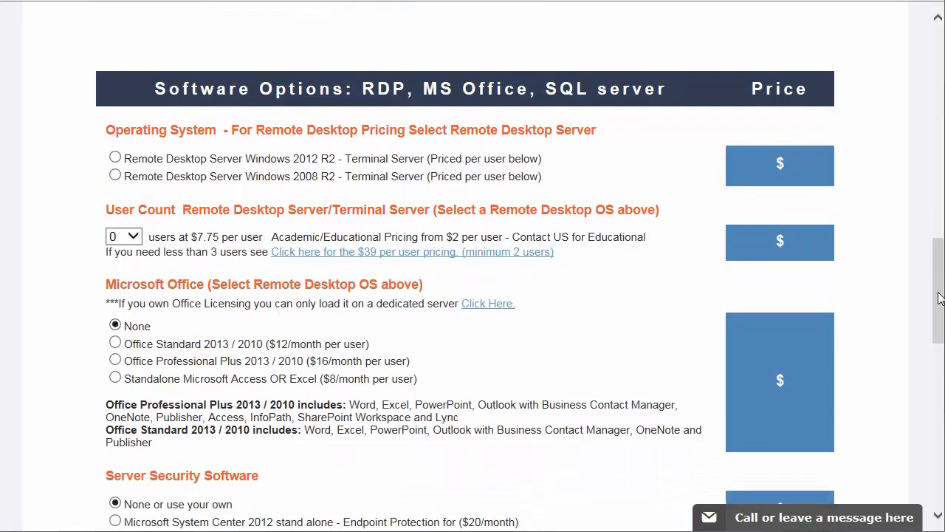
mouse_move(244, 206)
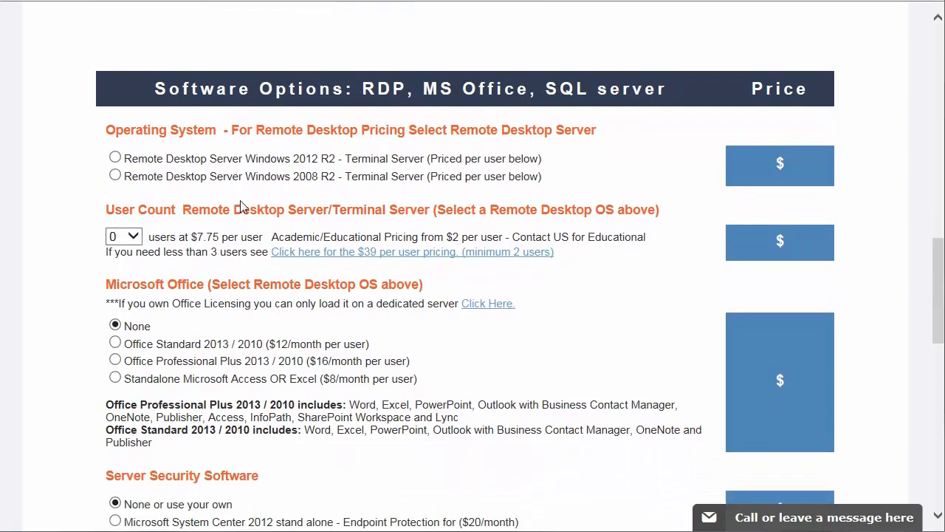
left_click(115, 157)
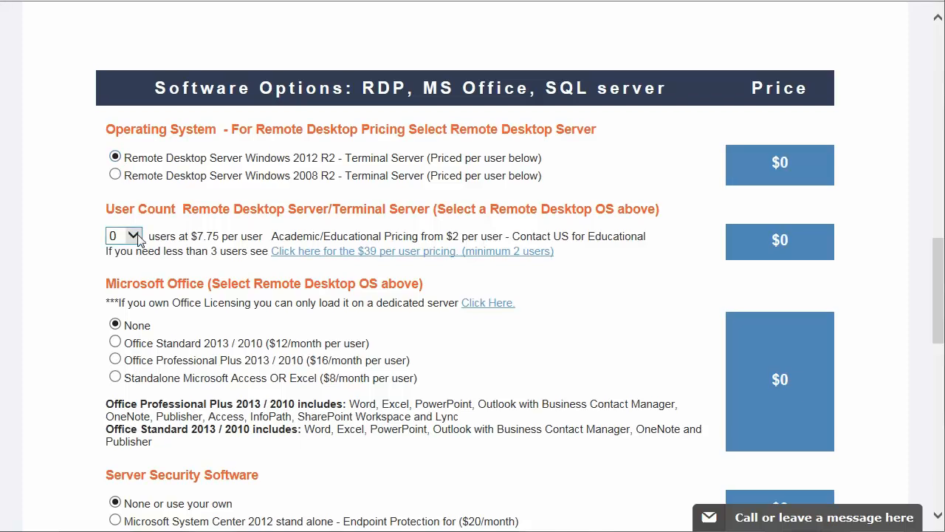
left_click(135, 235)
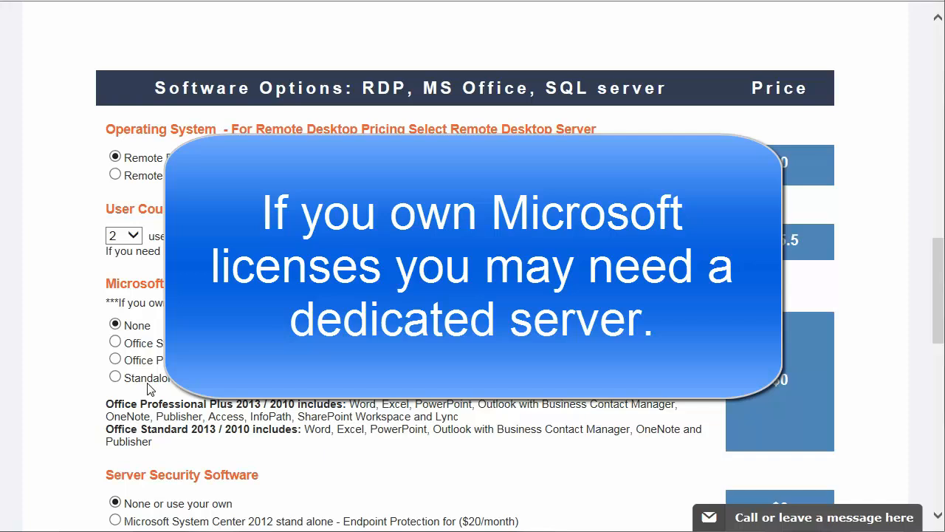
mouse_move(938, 312)
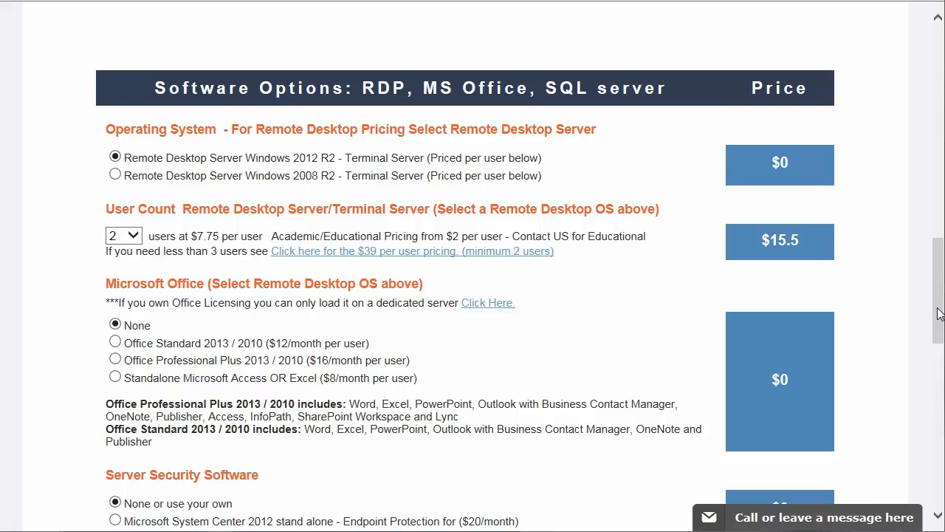
- Scroll through the virtual server page past the $105.50 total to reach Dedicated Server Hosting
scroll("down", 3)
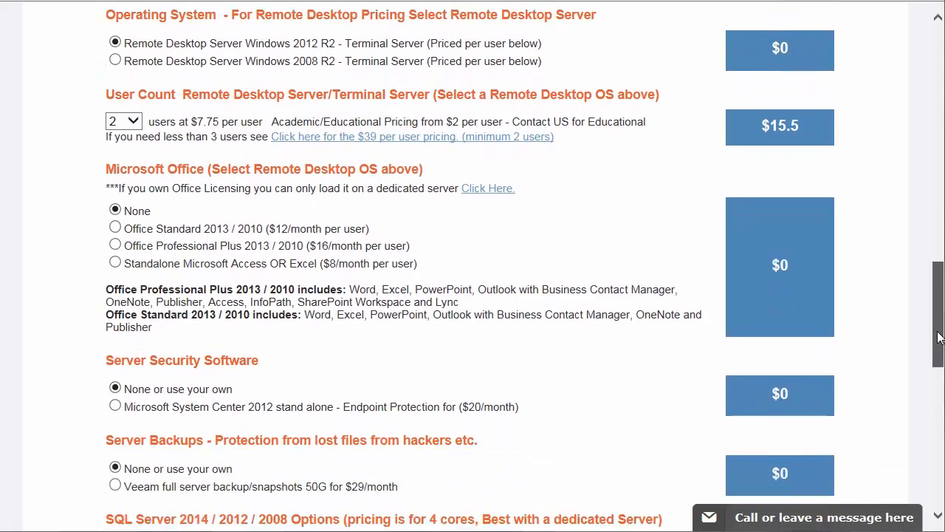
scroll("down", 3)
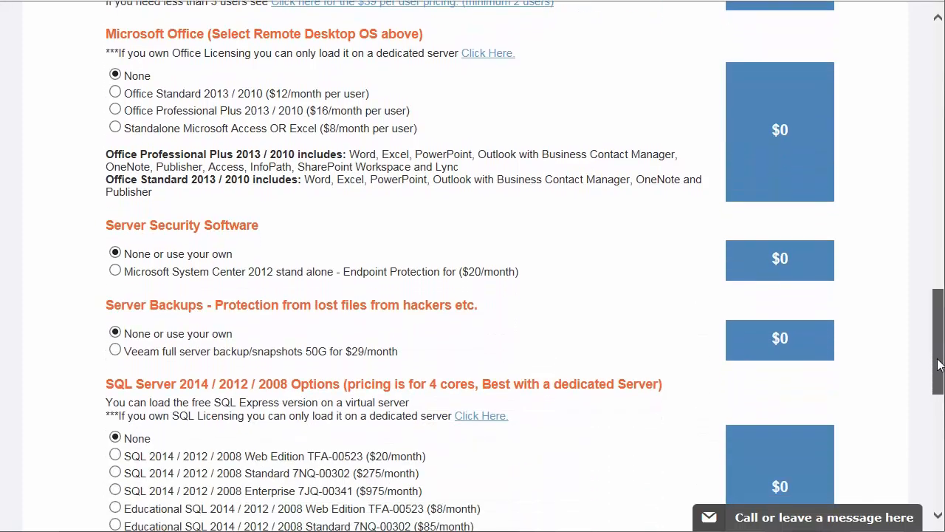
scroll("down", 3)
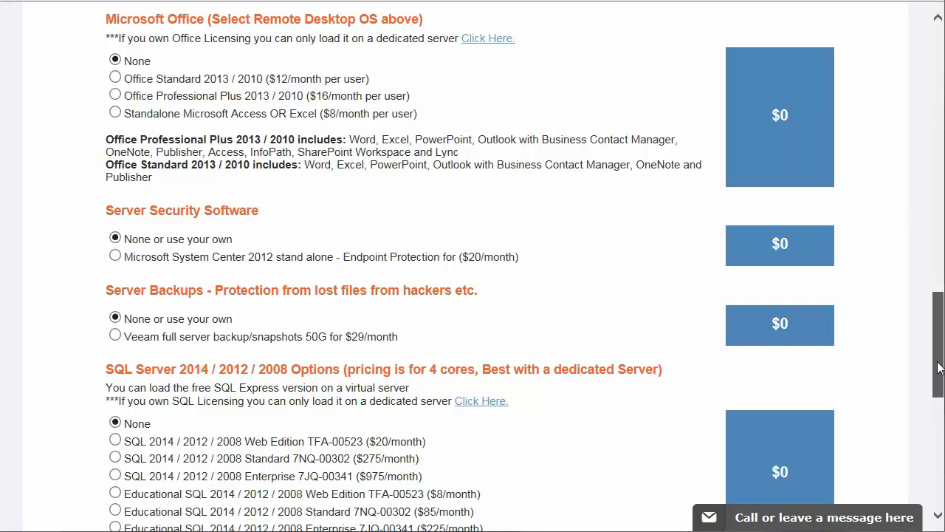
scroll("down", 3)
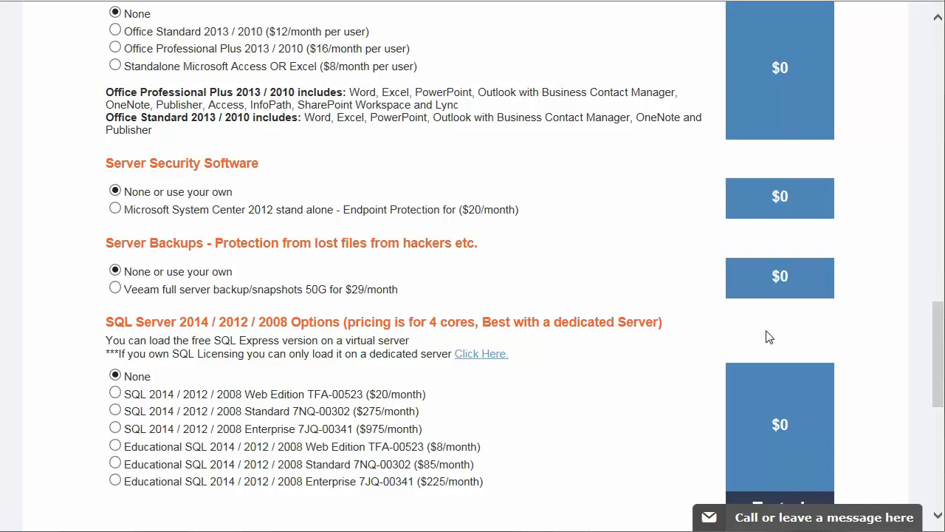
scroll("down", 3)
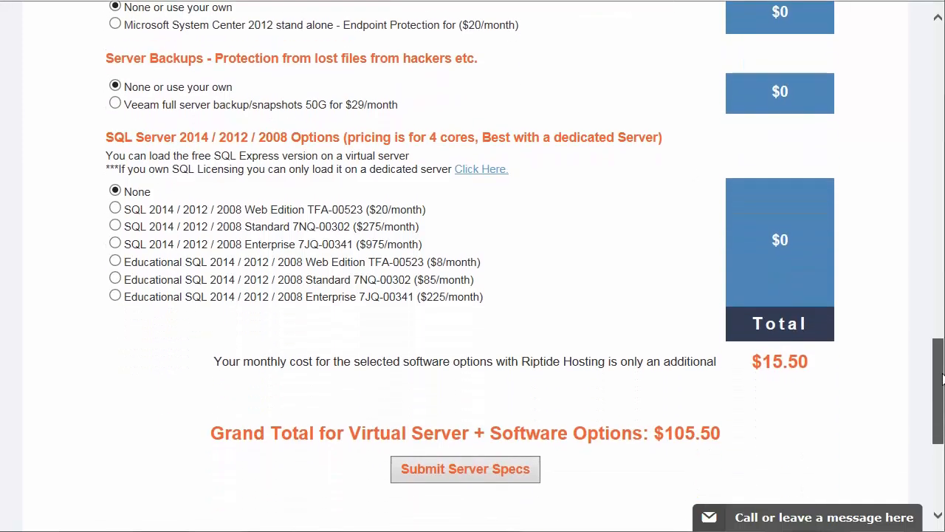
scroll("down", 3)
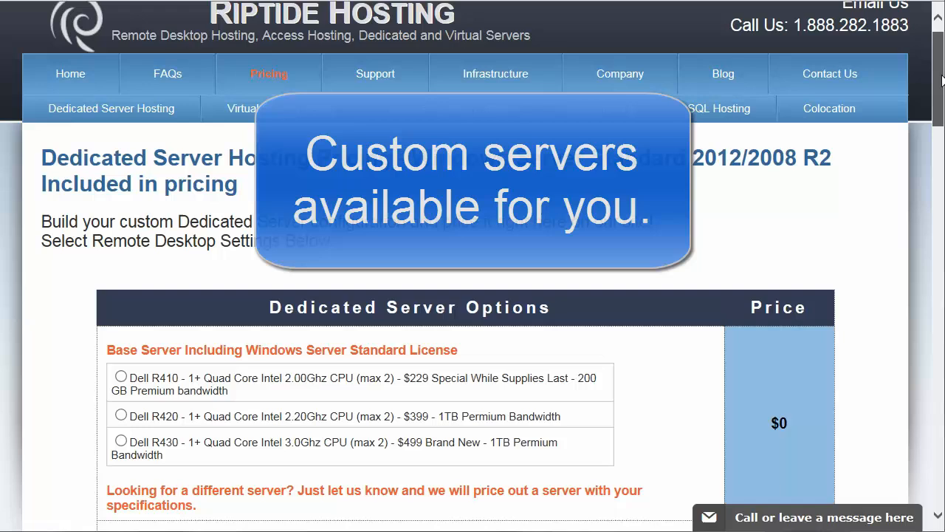
- Choose the Dell R410 as the dedicated server's base model
scroll("down", 3)
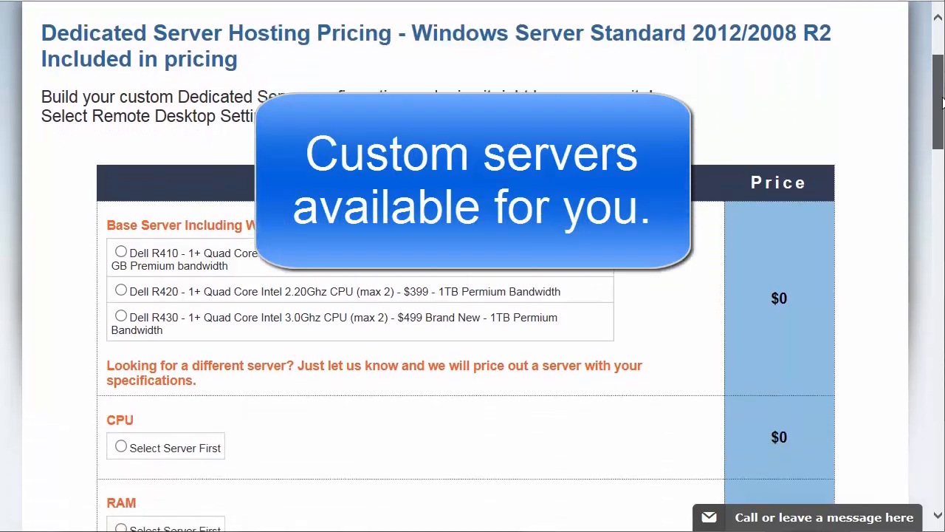
scroll("down", 3)
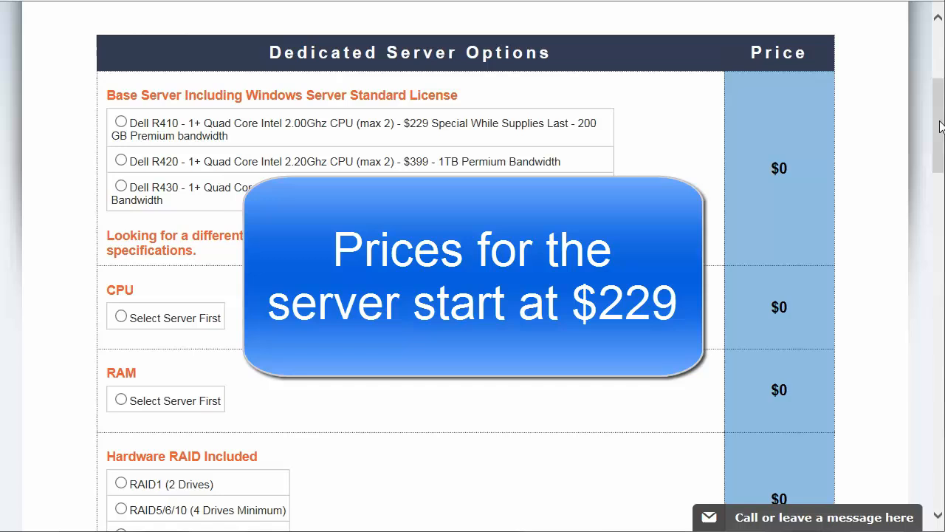
mouse_move(594, 133)
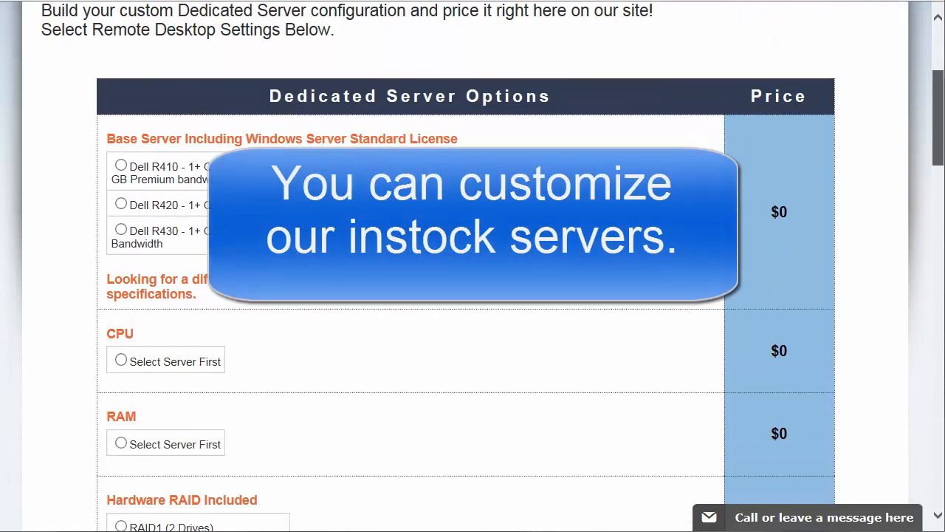
scroll("down", 3)
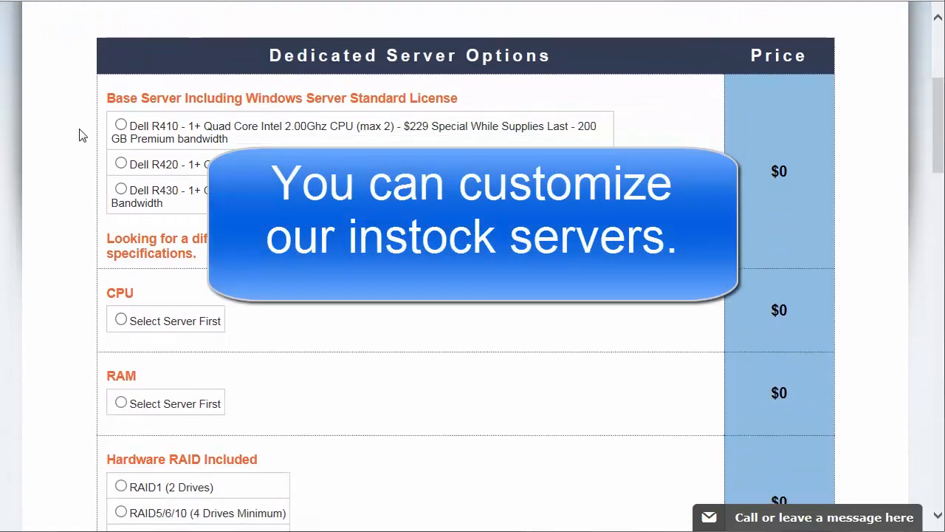
left_click(120, 123)
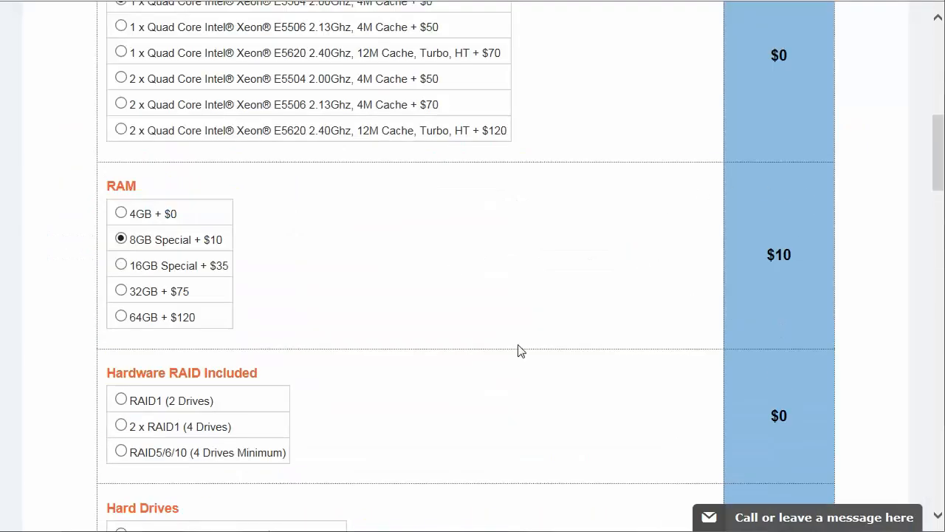
mouse_move(121, 451)
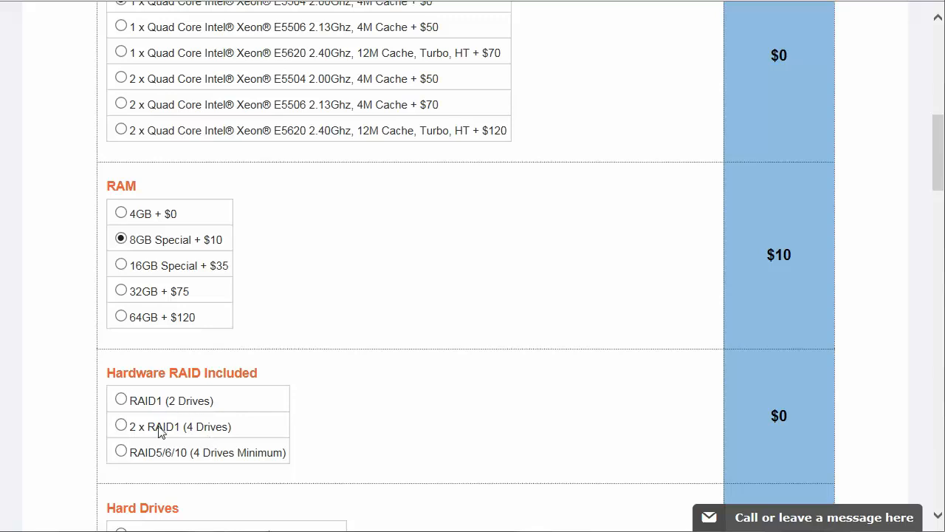
- Select RAID1 (2 Drives) and scroll down to the $239.00 monthly price
scroll("up", 3)
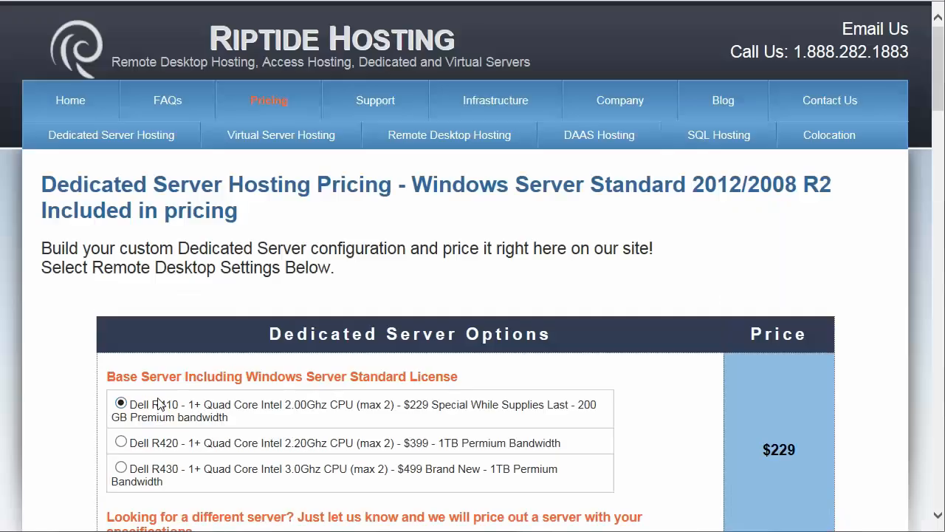
scroll("down", 3)
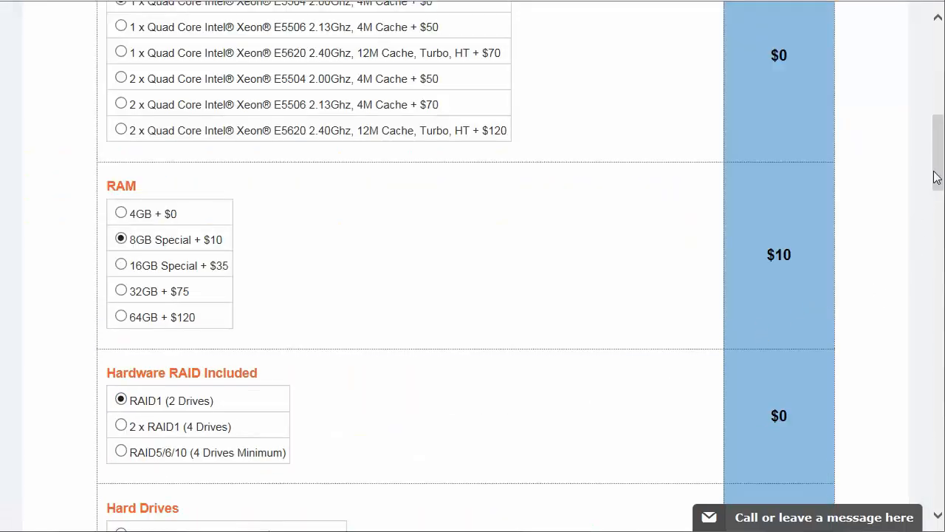
scroll("down", 3)
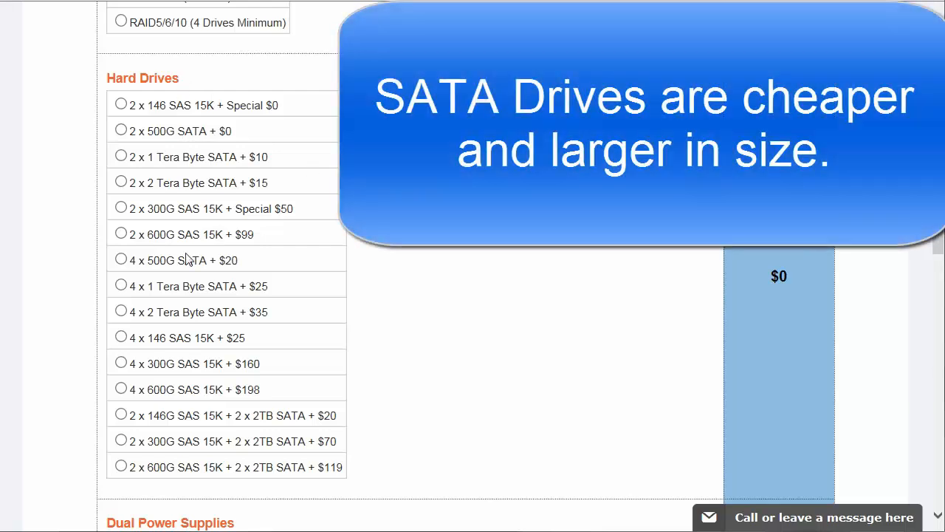
mouse_move(186, 143)
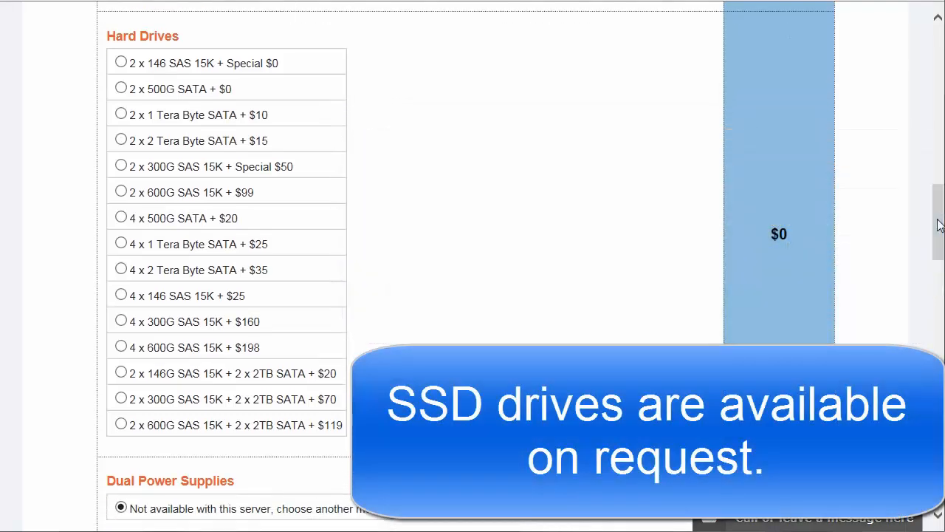
scroll("down", 3)
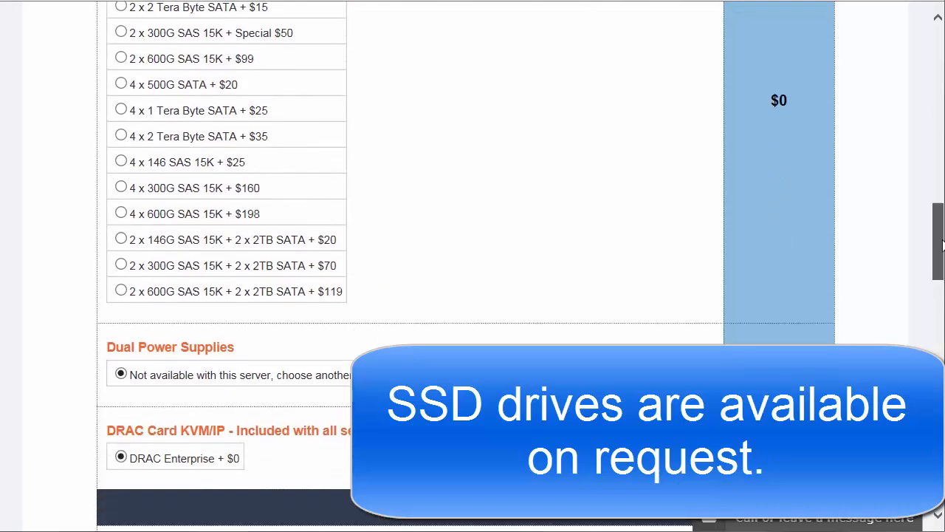
scroll("down", 3)
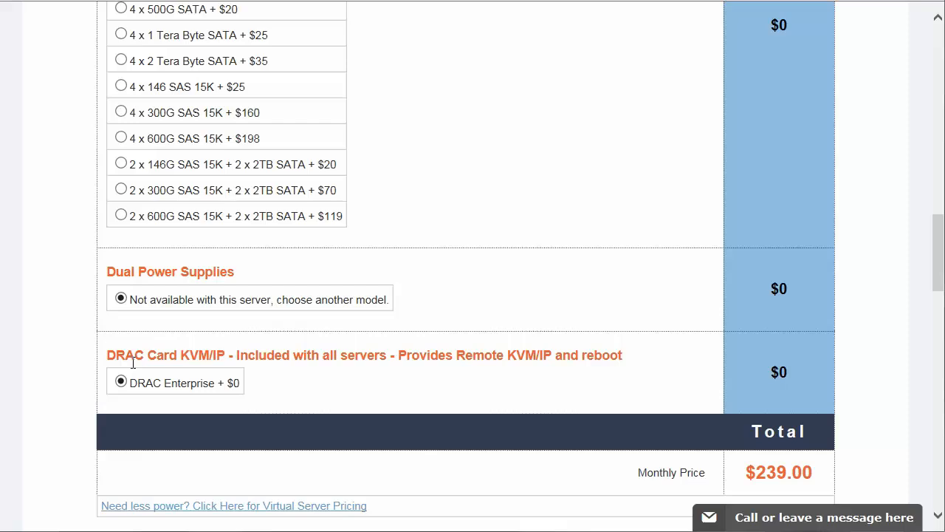
scroll("down", 3)
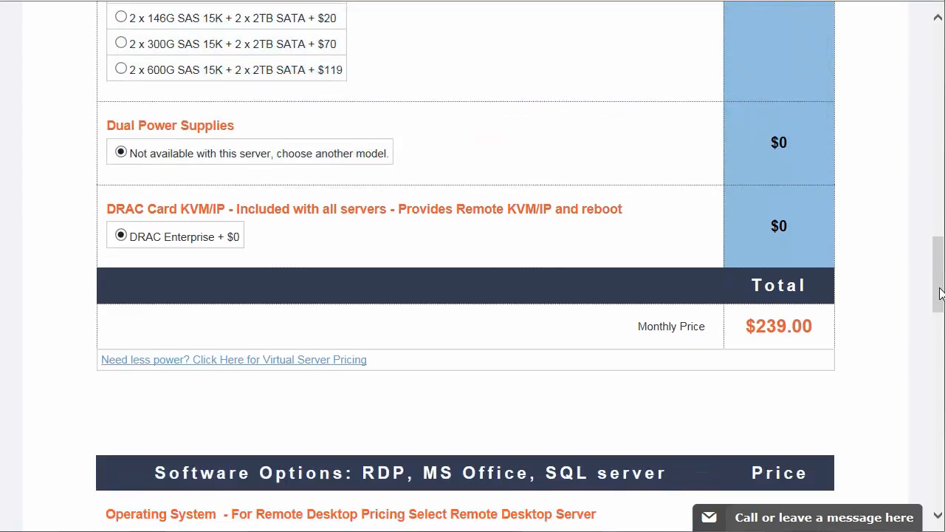
- Pick Remote Desktop Server Windows 2012 R2 for the dedicated server with 5 users
scroll("down", 3)
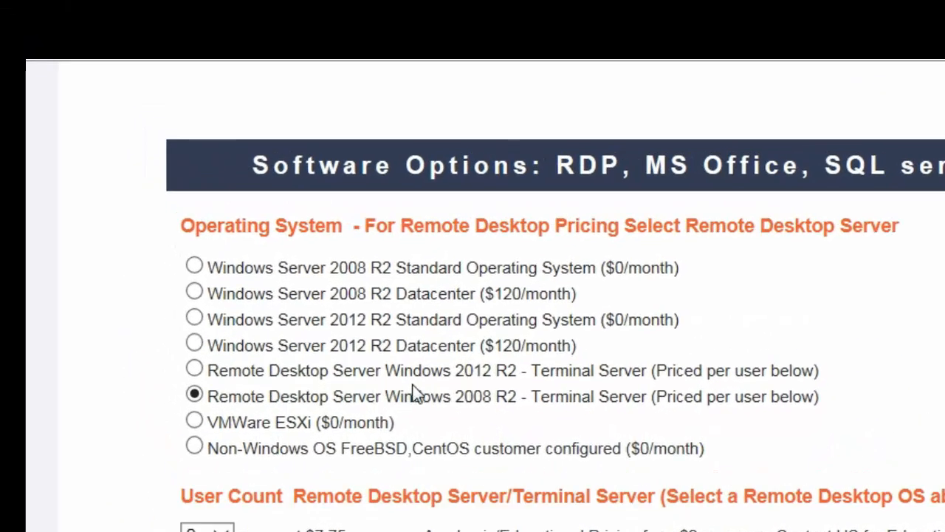
mouse_move(235, 396)
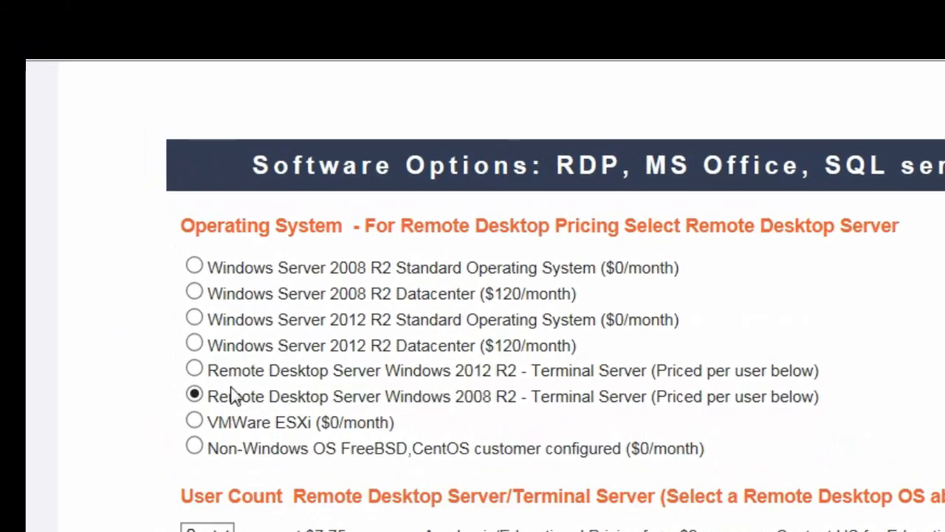
left_click(194, 369)
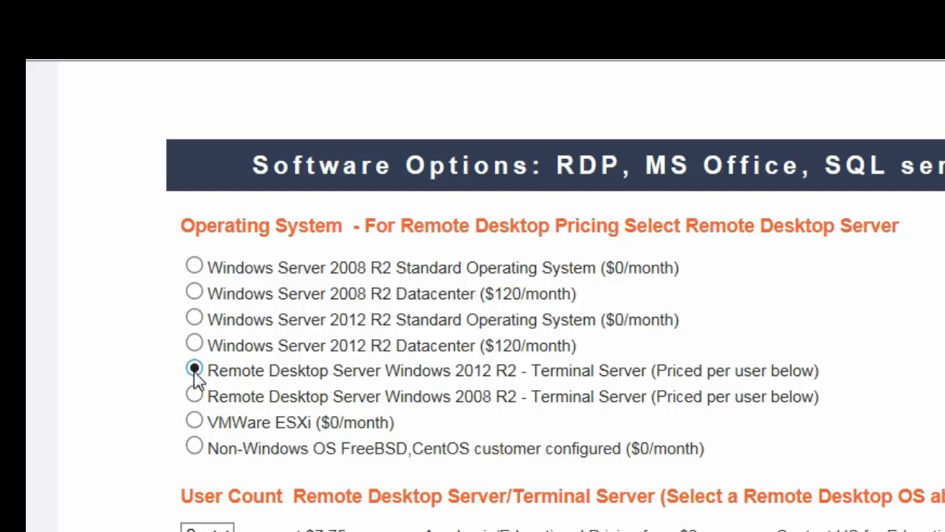
scroll("down", 3)
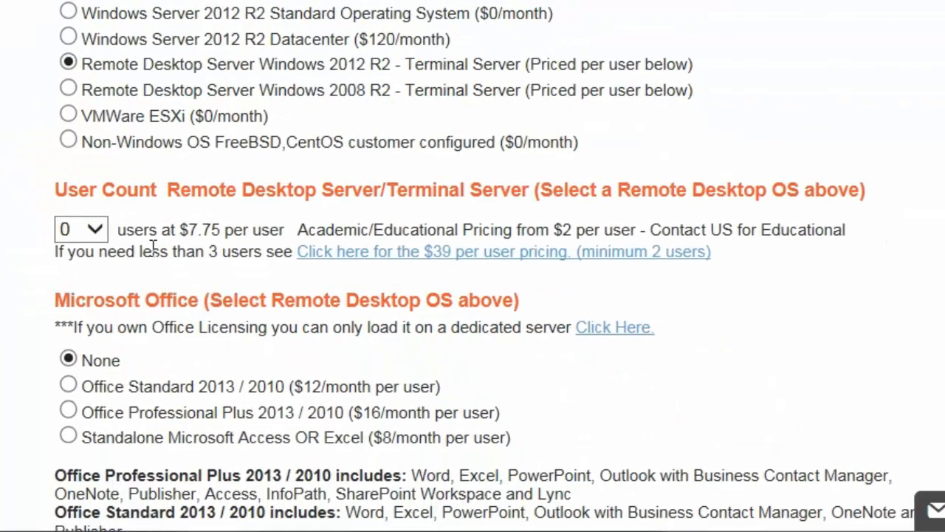
left_click(80, 229)
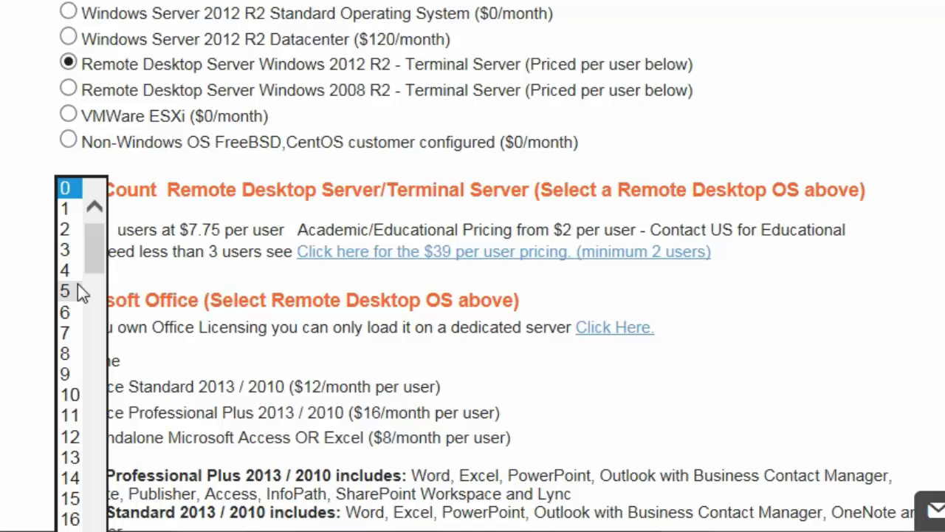
left_click(65, 289)
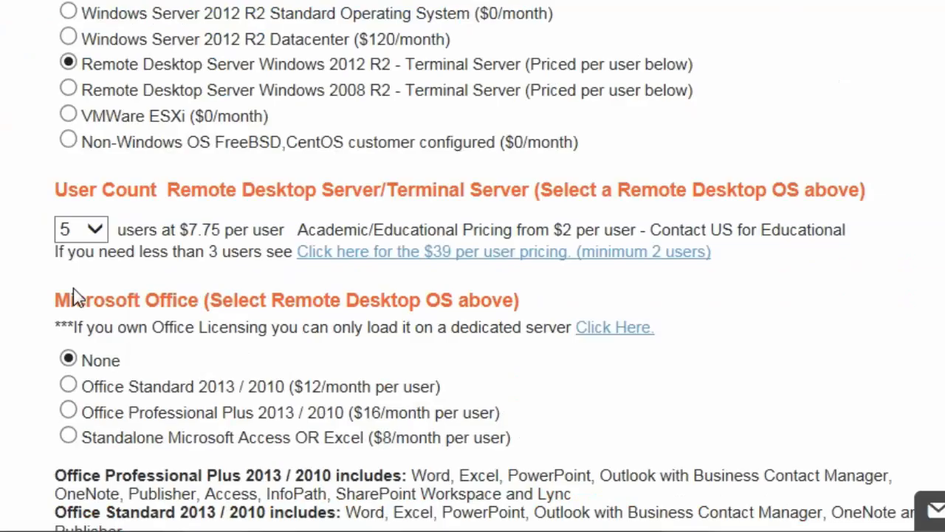
mouse_move(382, 379)
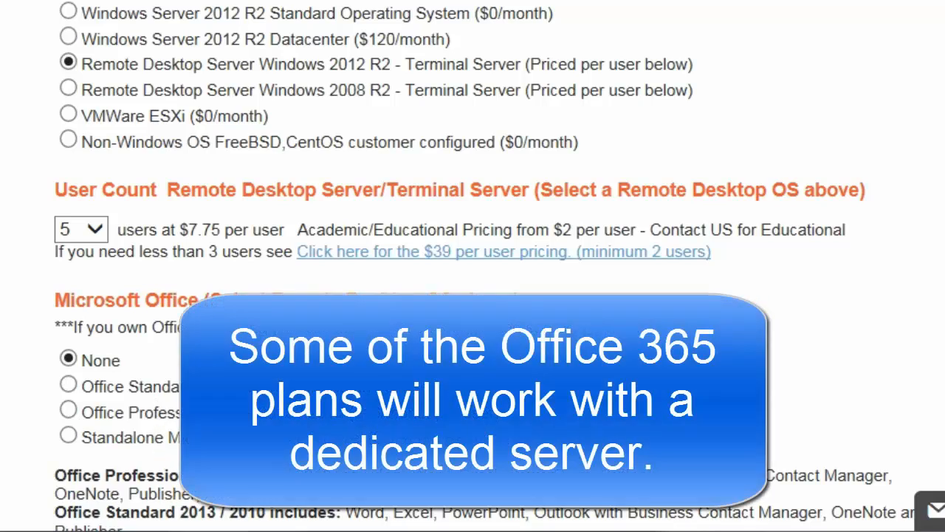
scroll("down", 3)
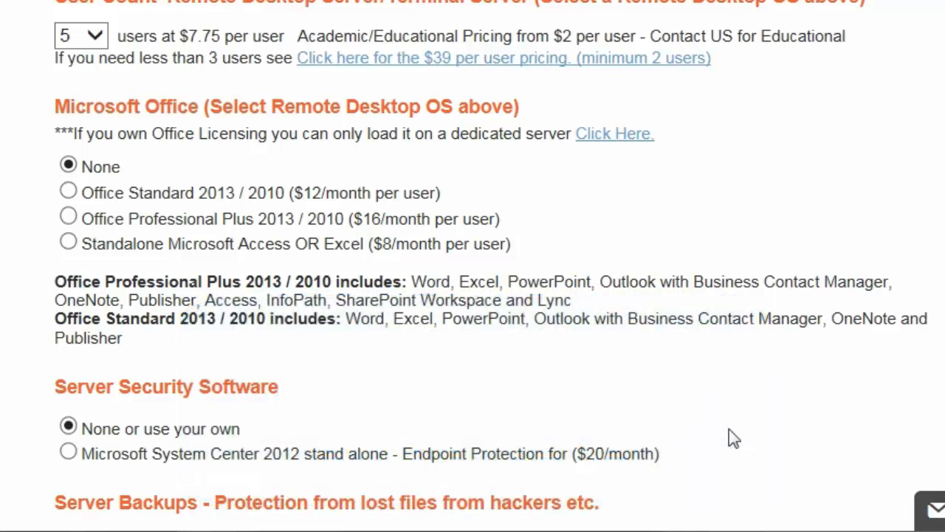
scroll("down", 3)
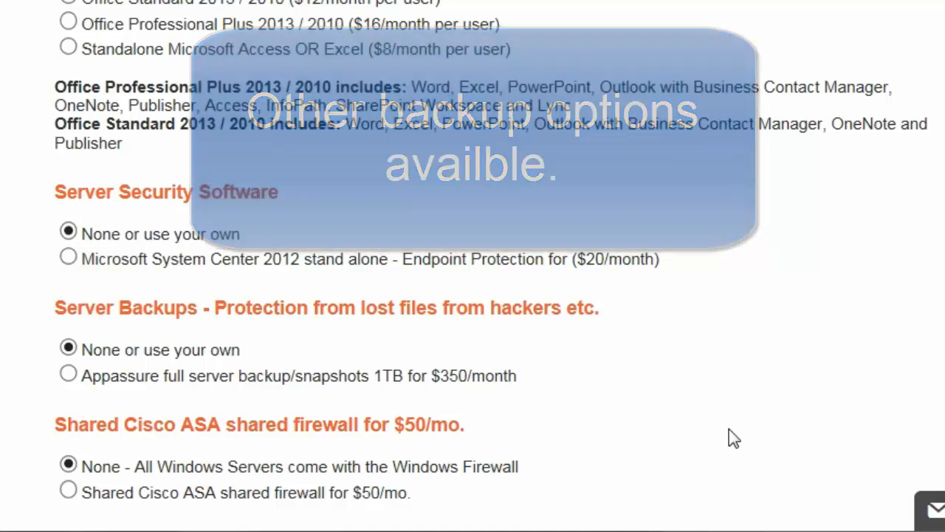
scroll("down", 3)
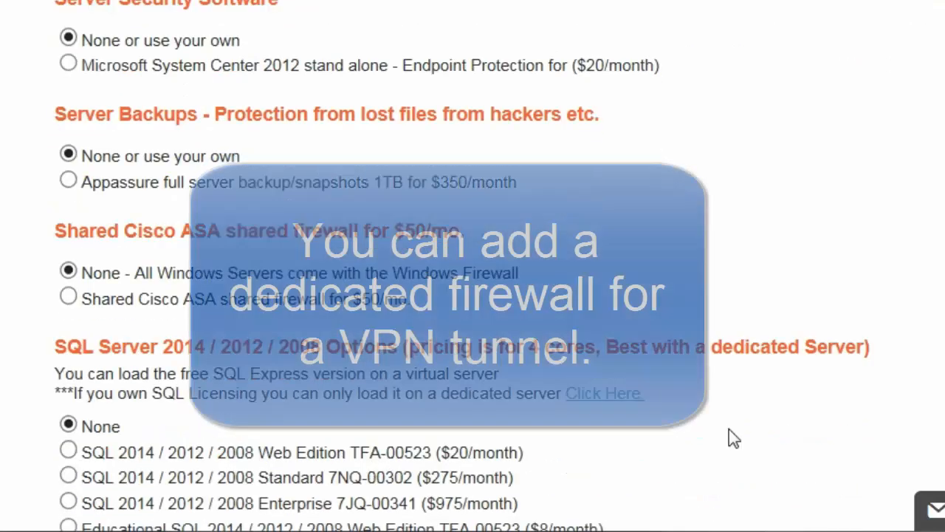
scroll("down", 3)
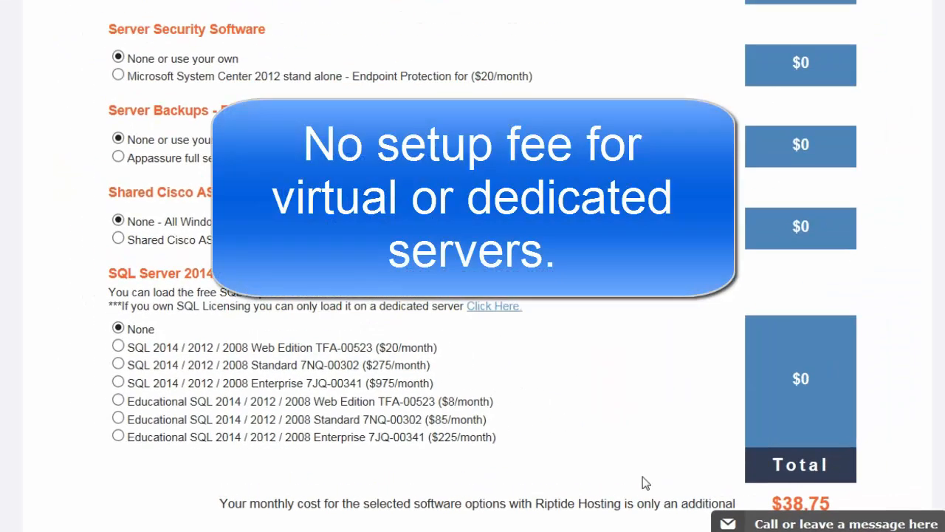
scroll("down", 3)
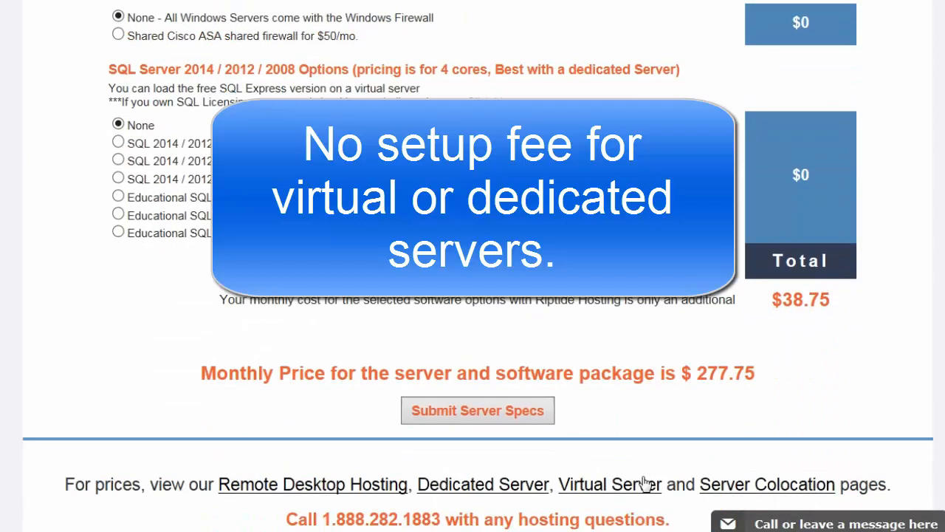